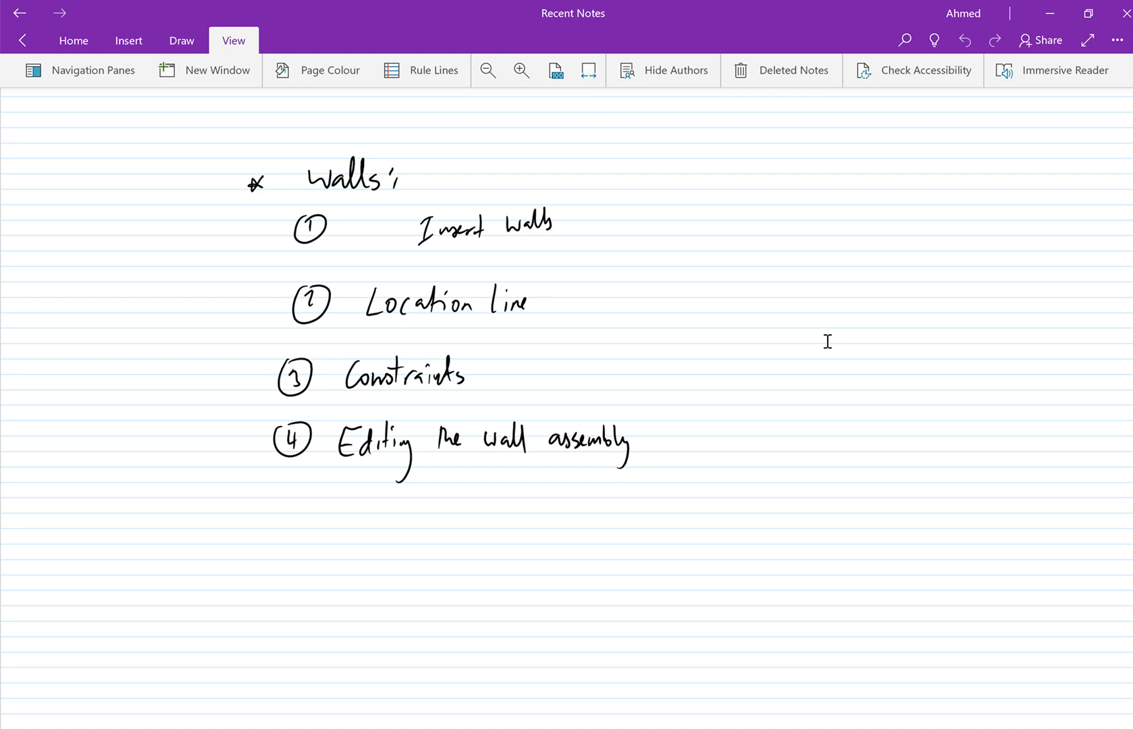
# - Start the Wall: Architectural tool and browse the wall type list, with Double brick - 270 current
pyautogui.click(609, 481)
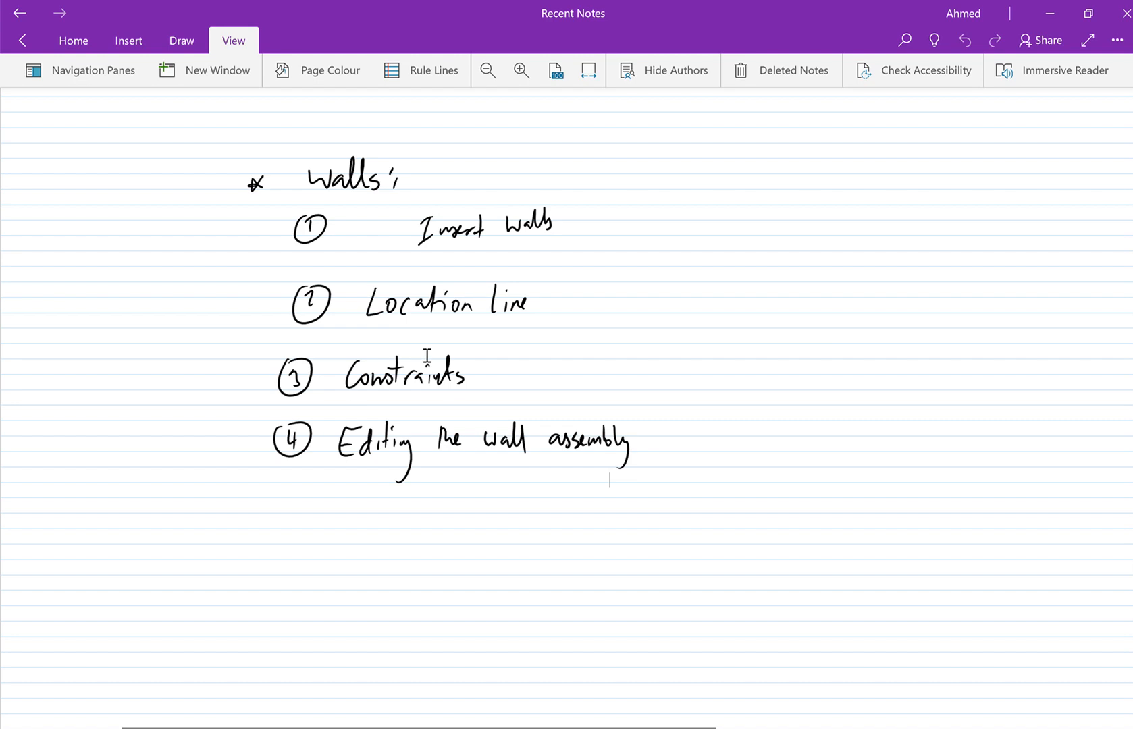
pyautogui.moveTo(485, 374)
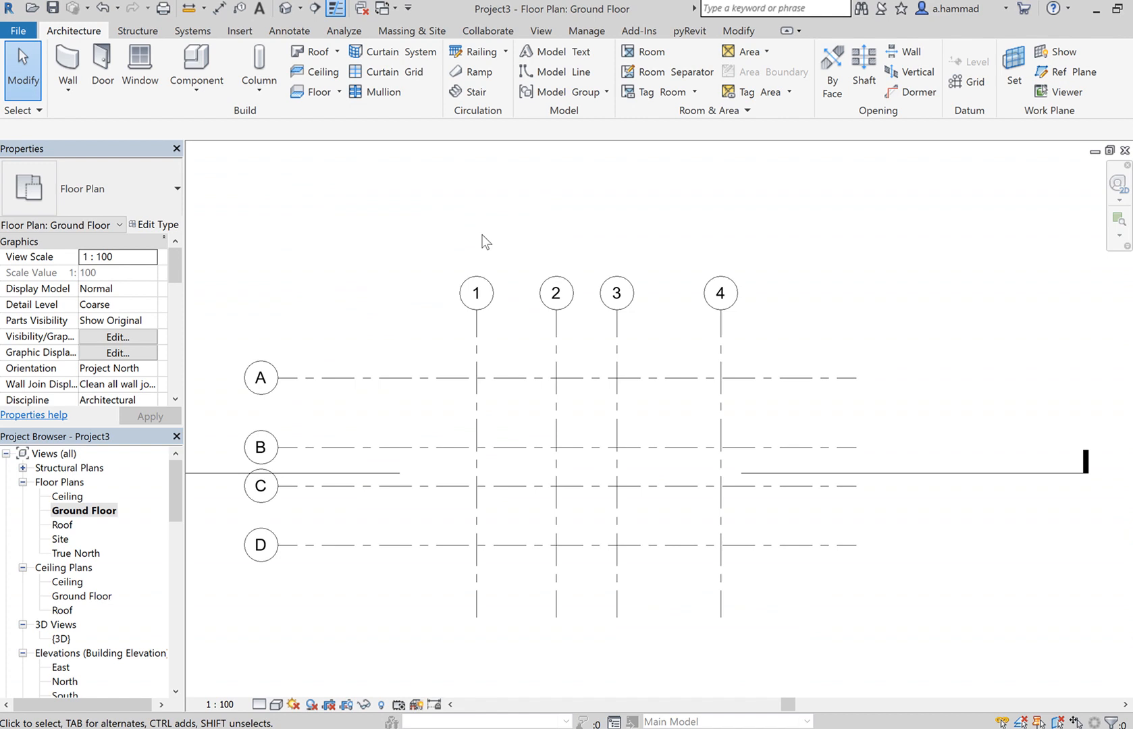
pyautogui.moveTo(688, 573)
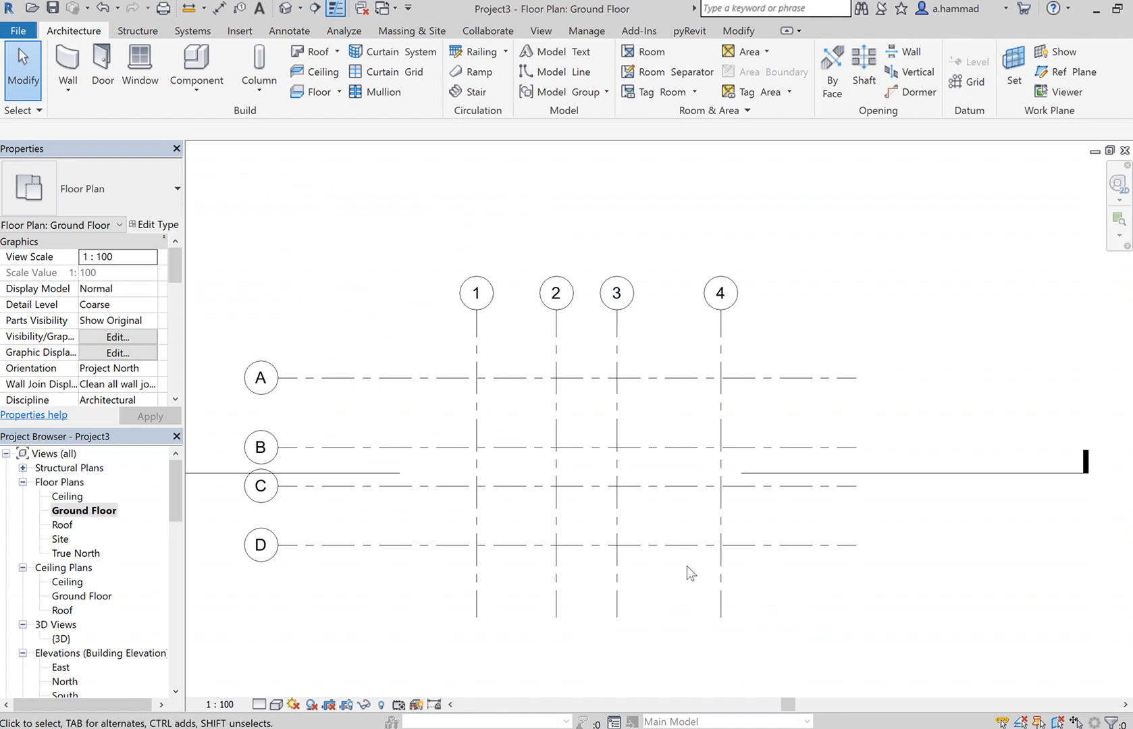
pyautogui.moveTo(784, 372)
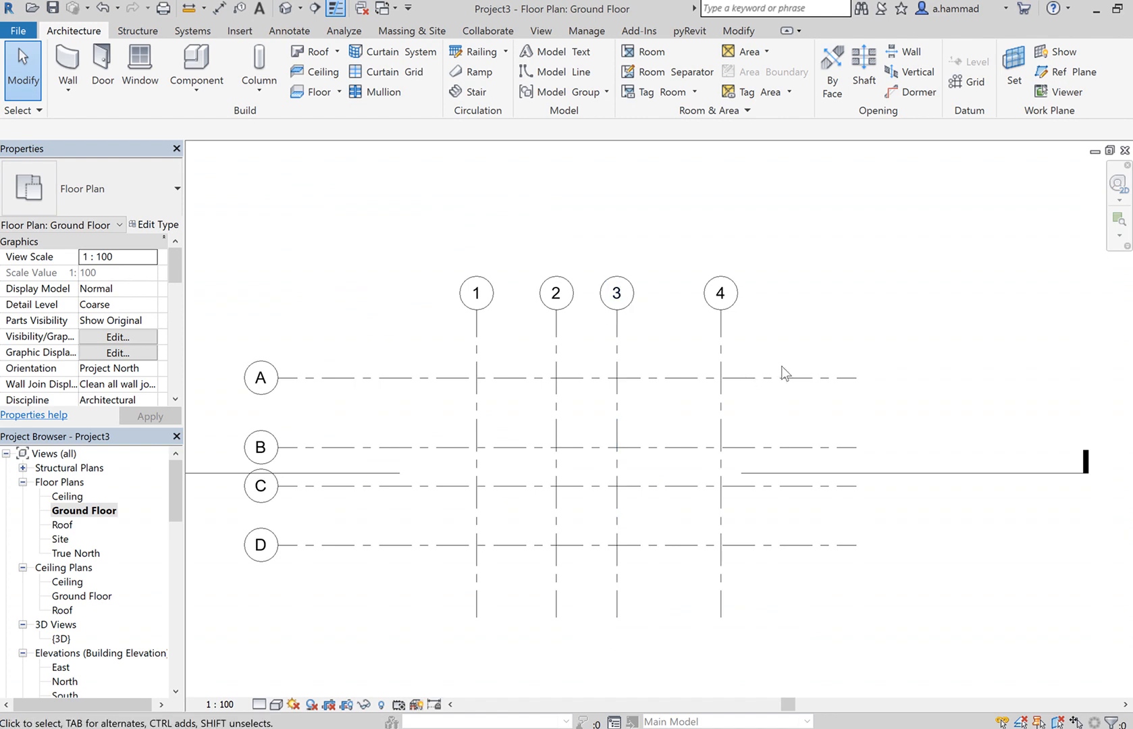
pyautogui.click(720, 293)
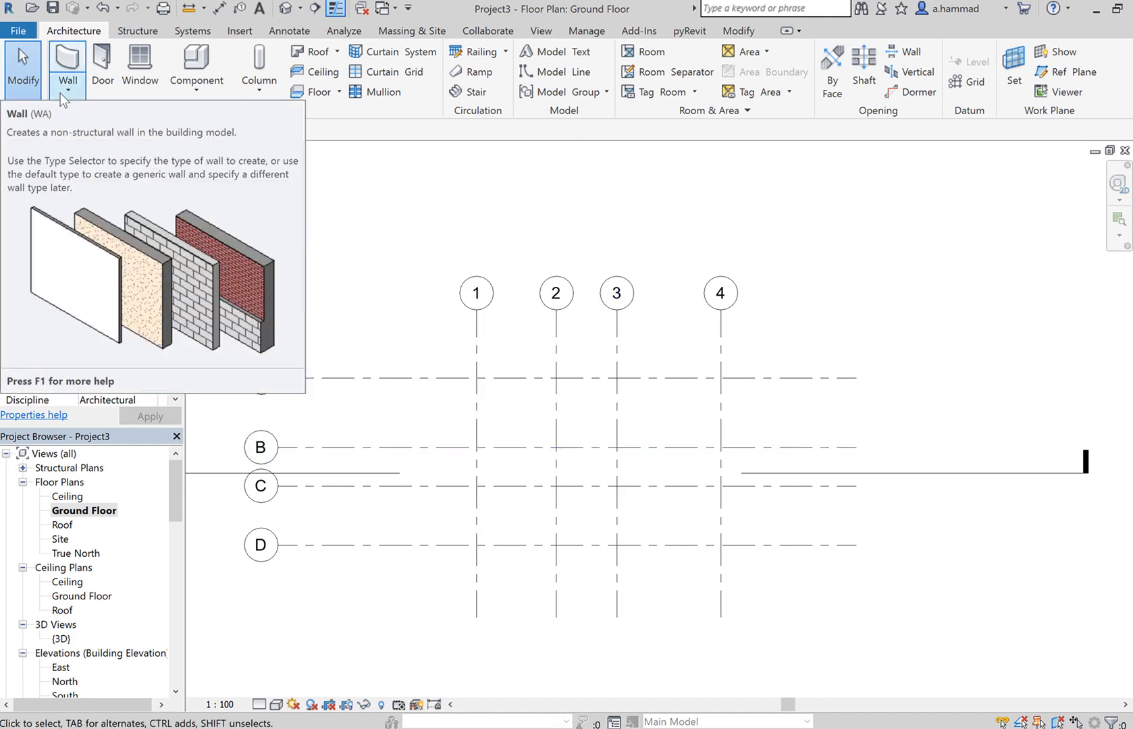
pyautogui.click(66, 76)
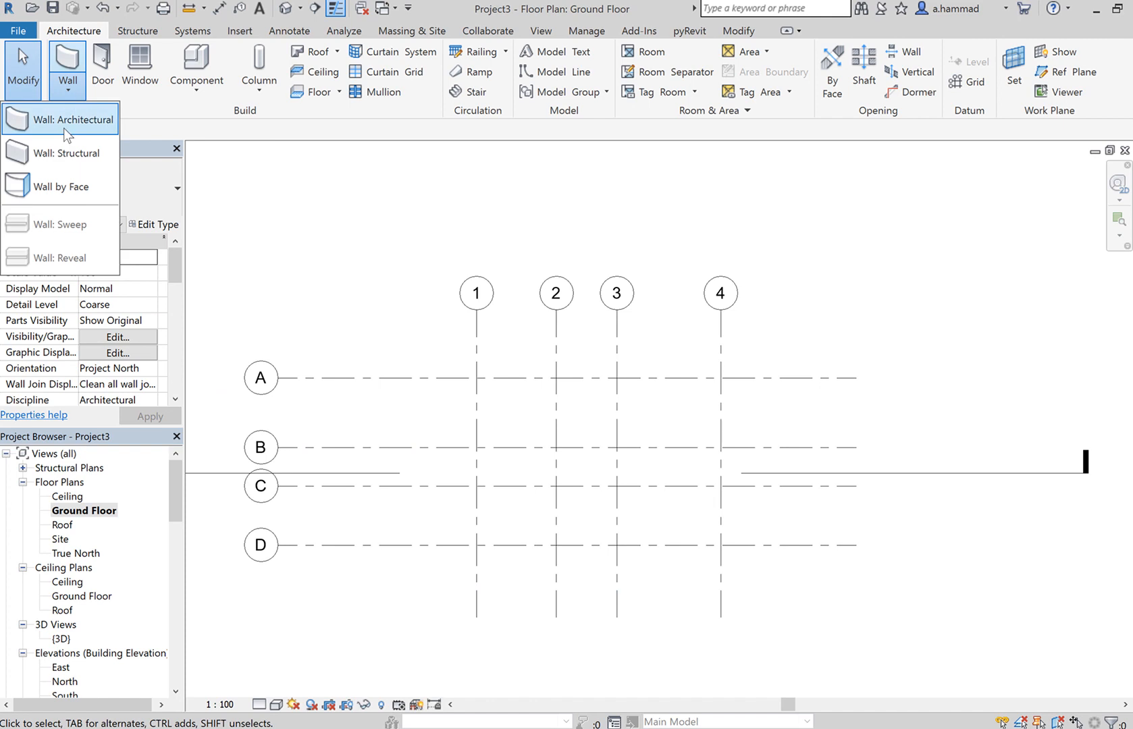
pyautogui.click(79, 120)
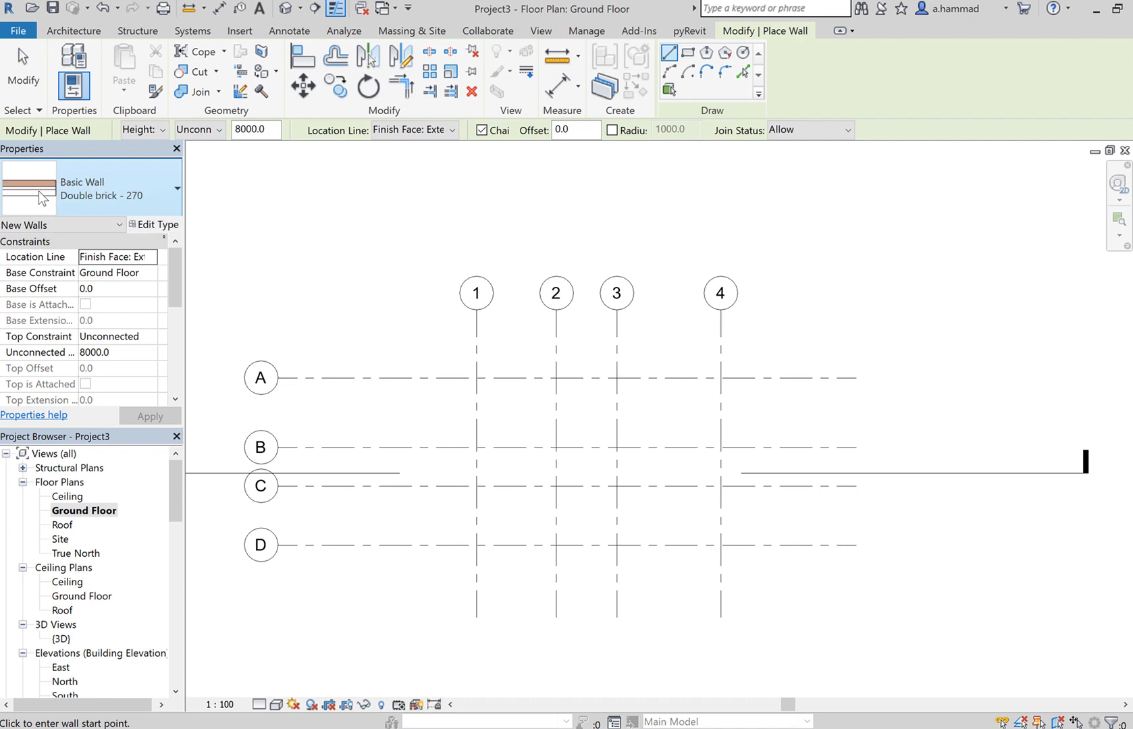
pyautogui.moveTo(93, 192)
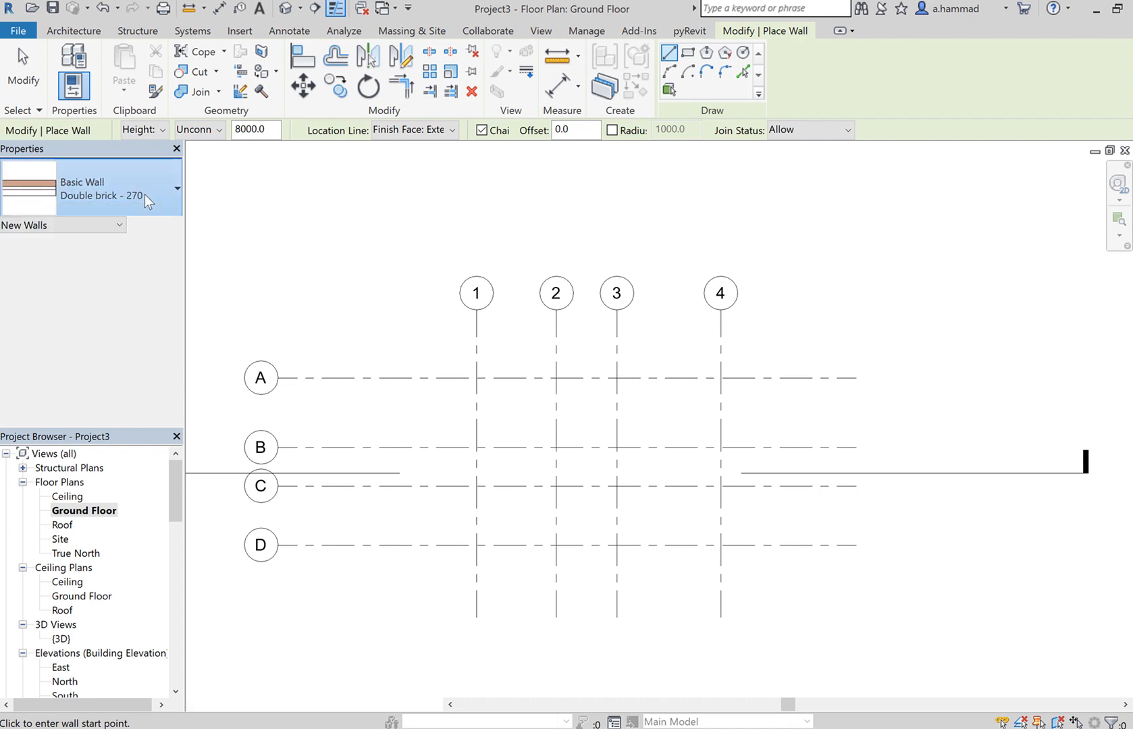
pyautogui.click(177, 189)
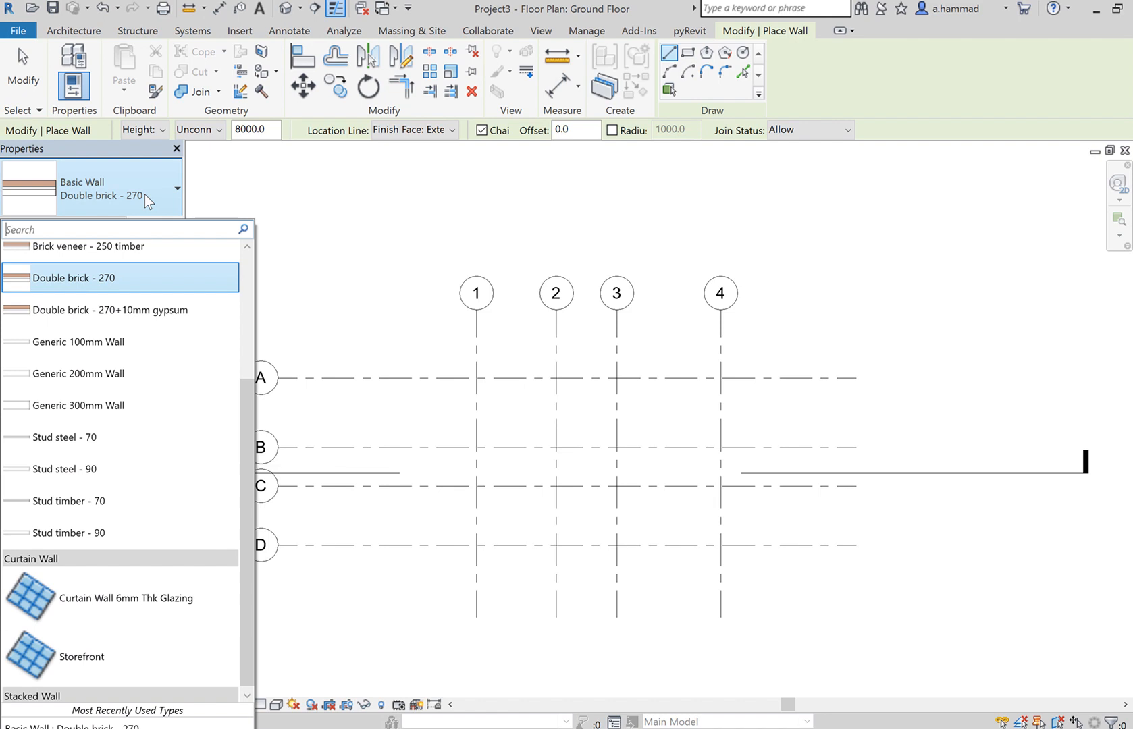
pyautogui.moveTo(80, 373)
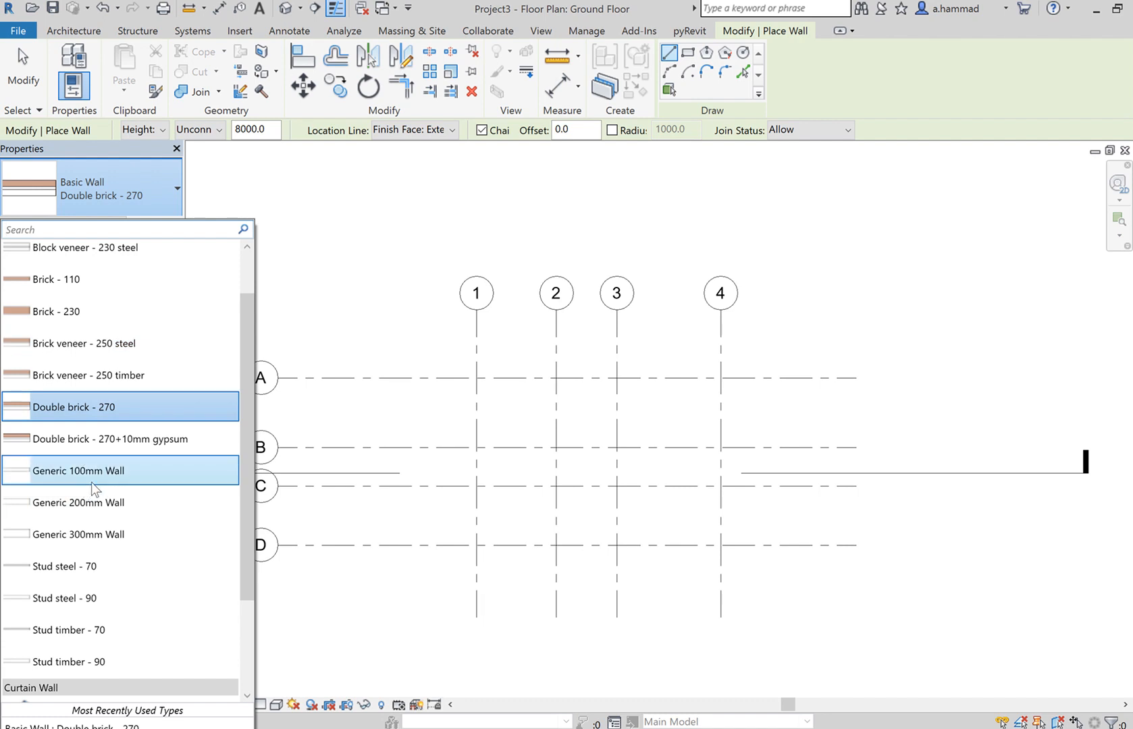
pyautogui.moveTo(126, 453)
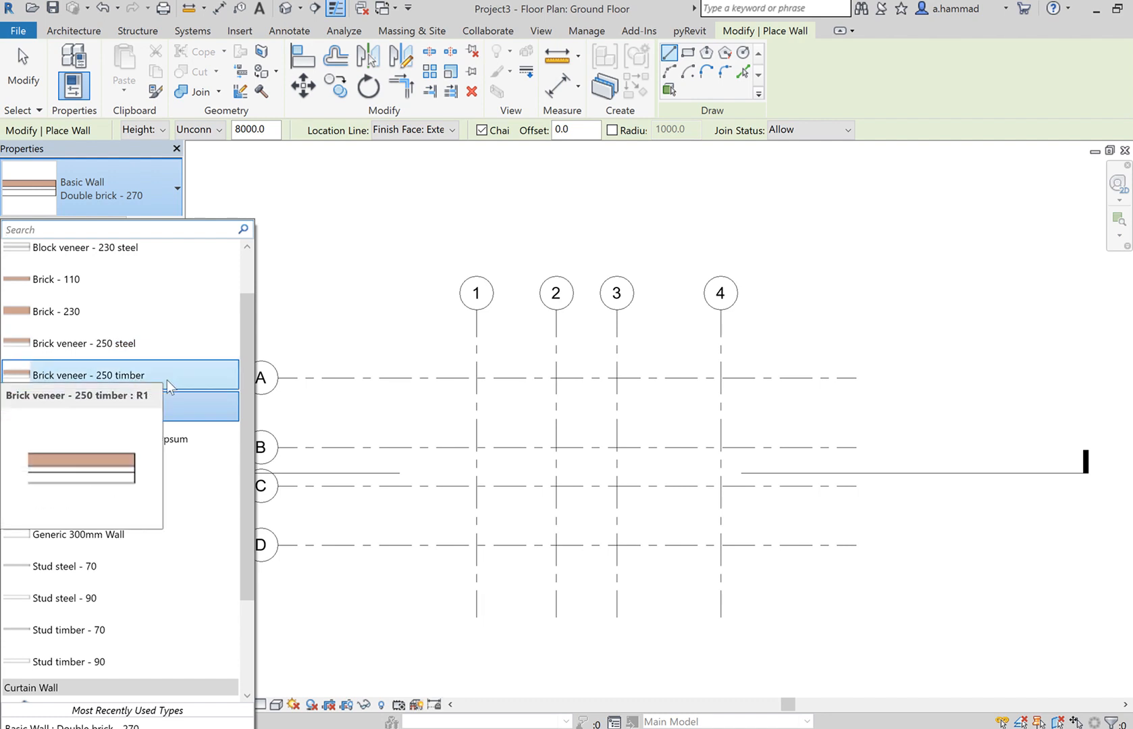
pyautogui.moveTo(152, 407)
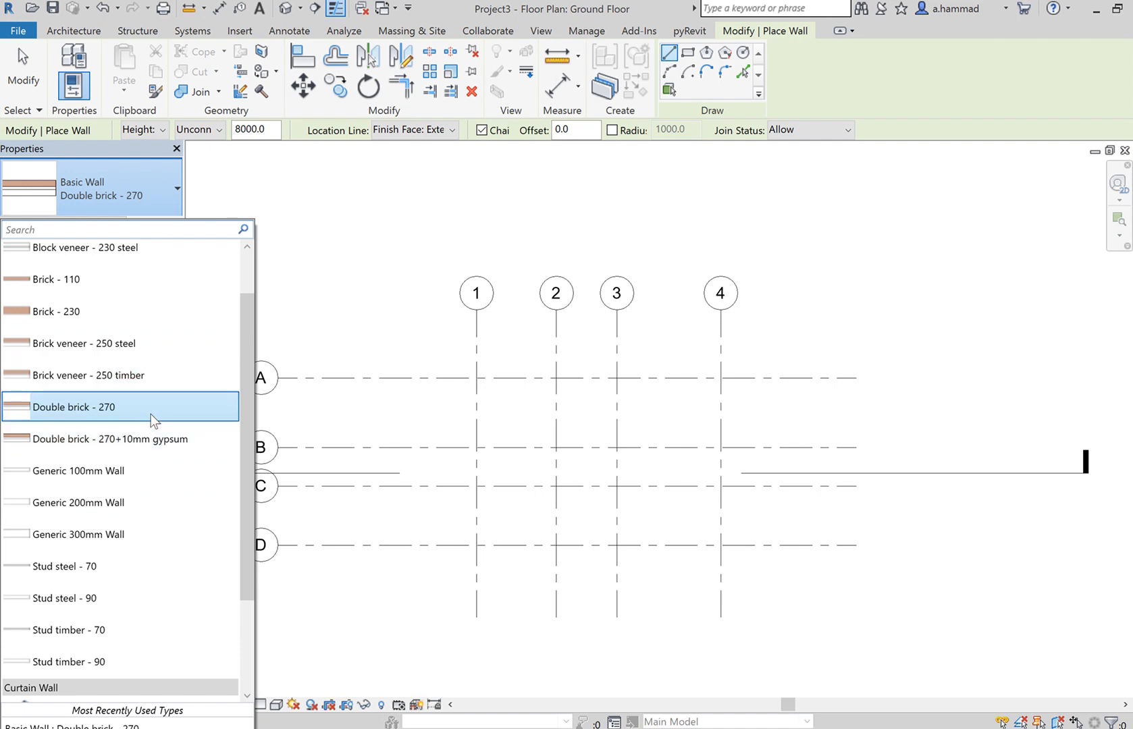
# - Keep Double brick - 270 and open its Type Properties through Edit Type
pyautogui.click(74, 407)
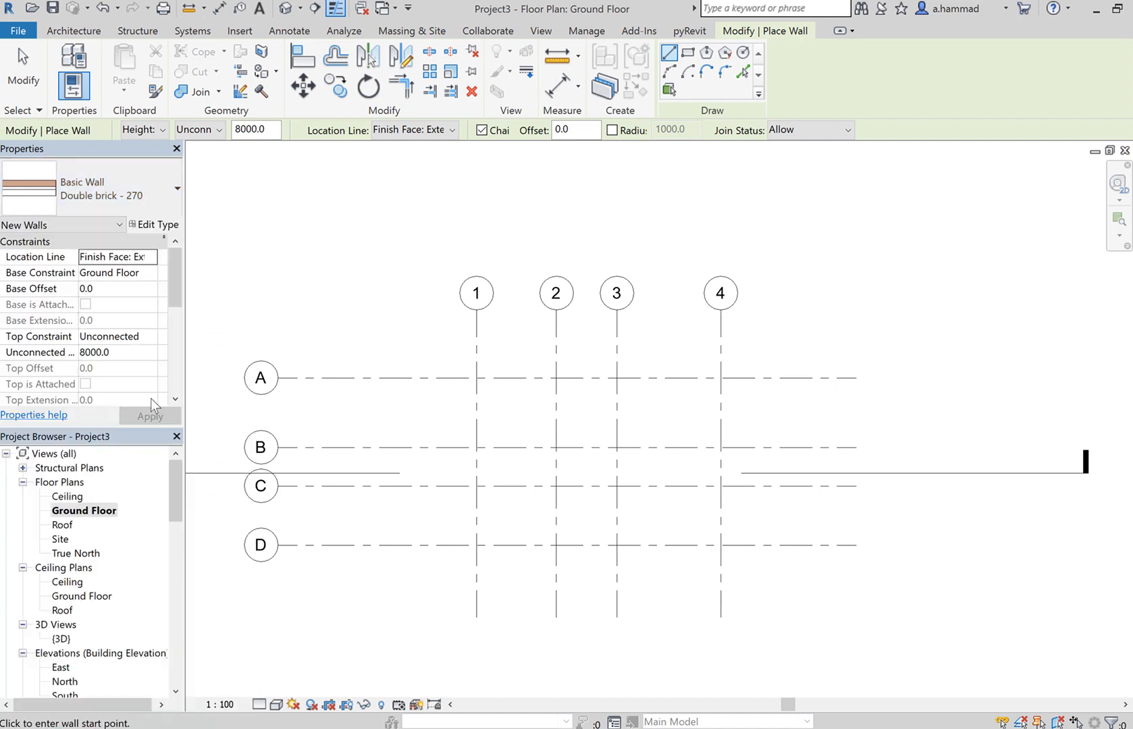
pyautogui.moveTo(309, 284)
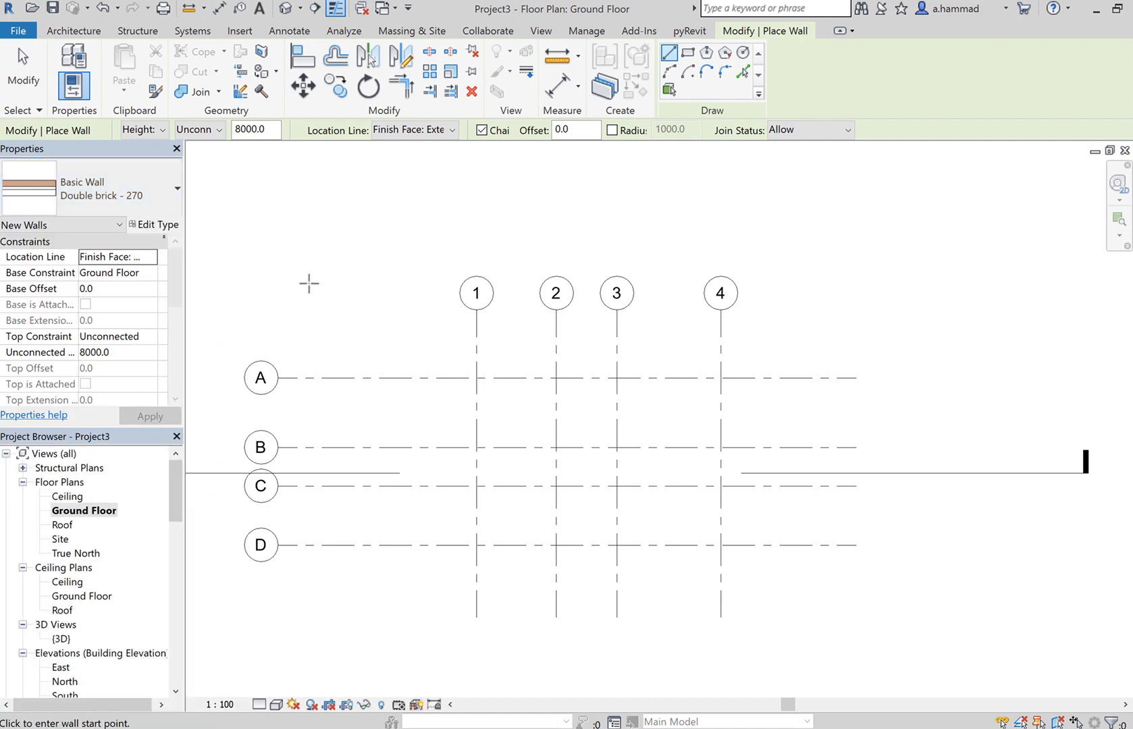
pyautogui.moveTo(215, 226)
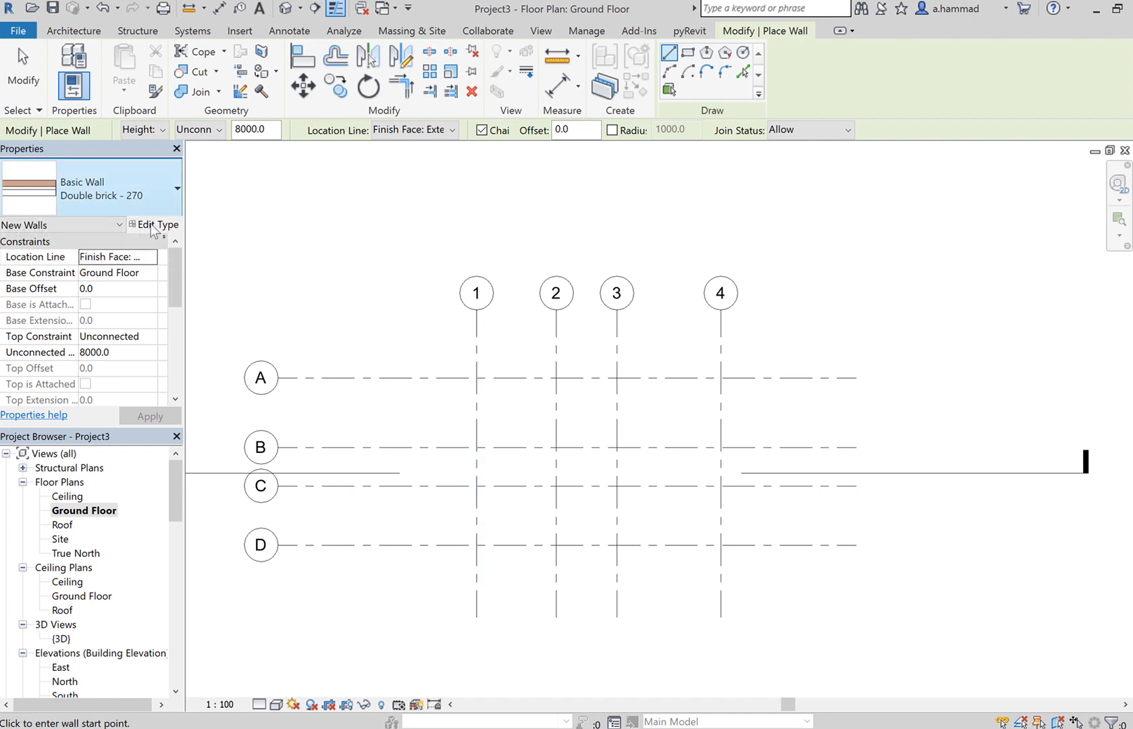
pyautogui.moveTo(156, 225)
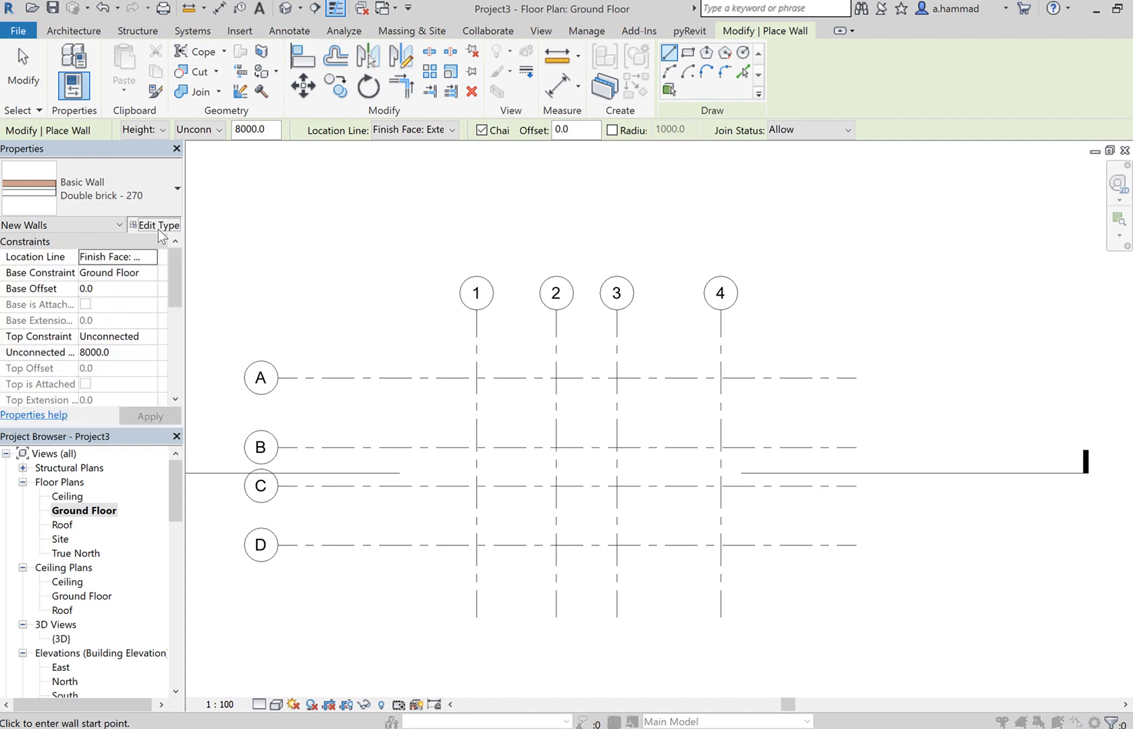
pyautogui.click(154, 225)
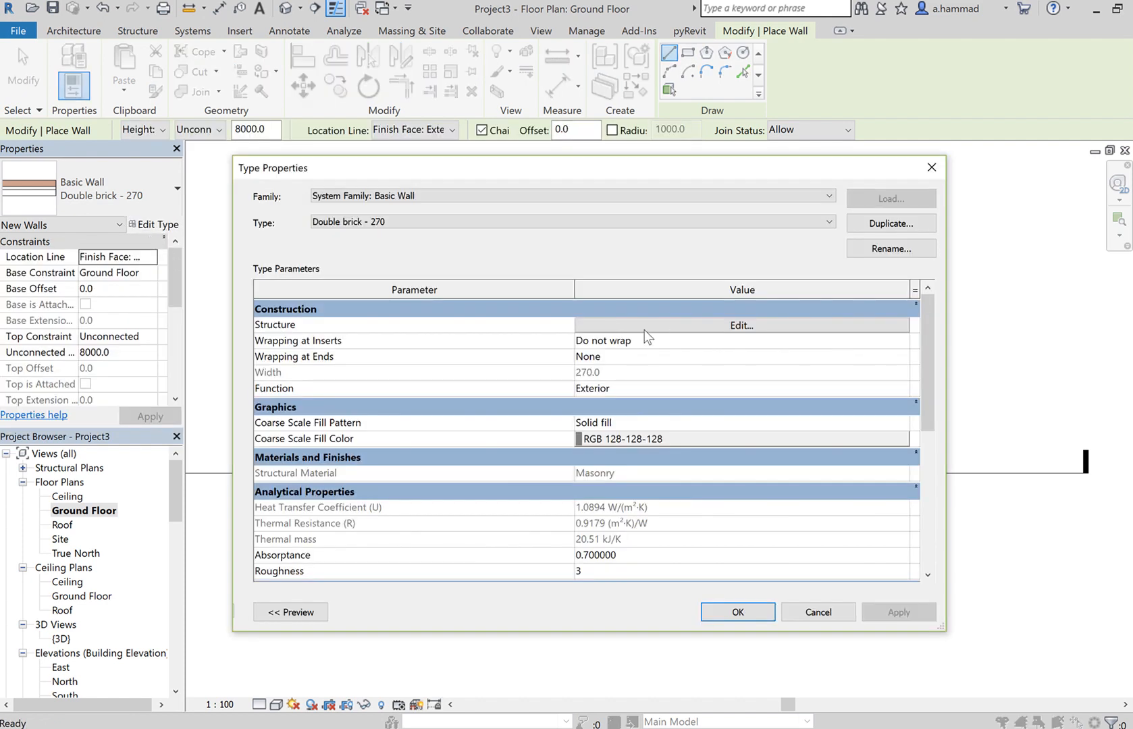
pyautogui.click(740, 326)
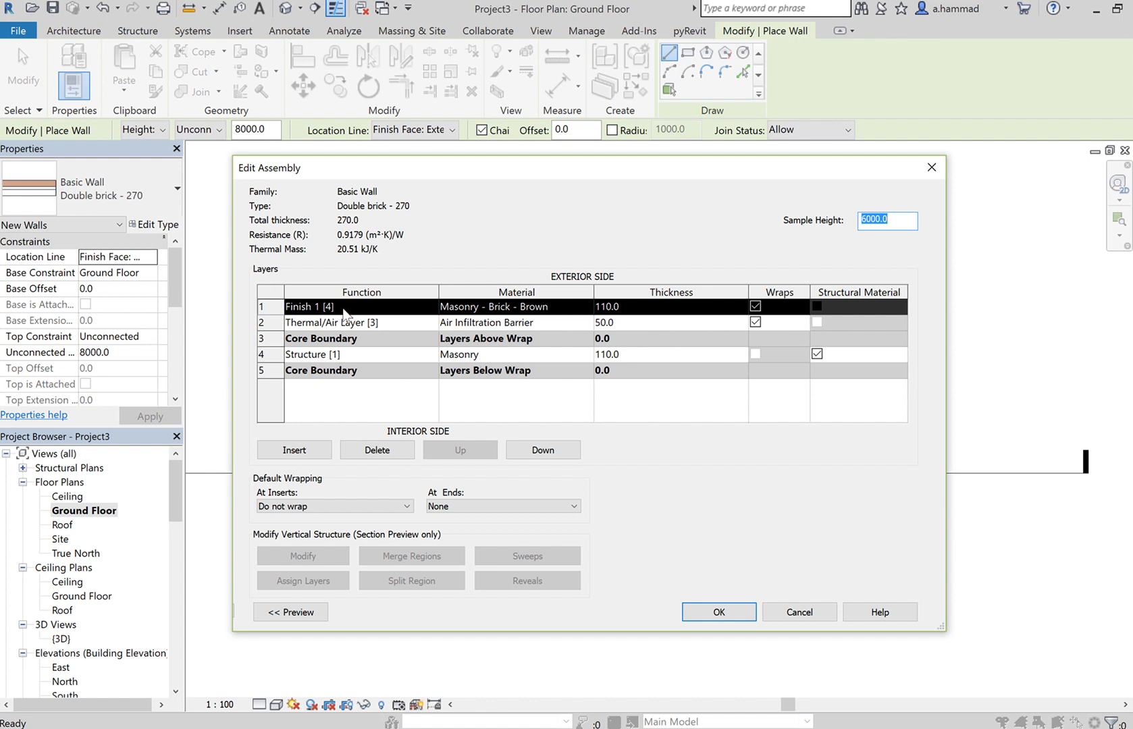
pyautogui.moveTo(341, 336)
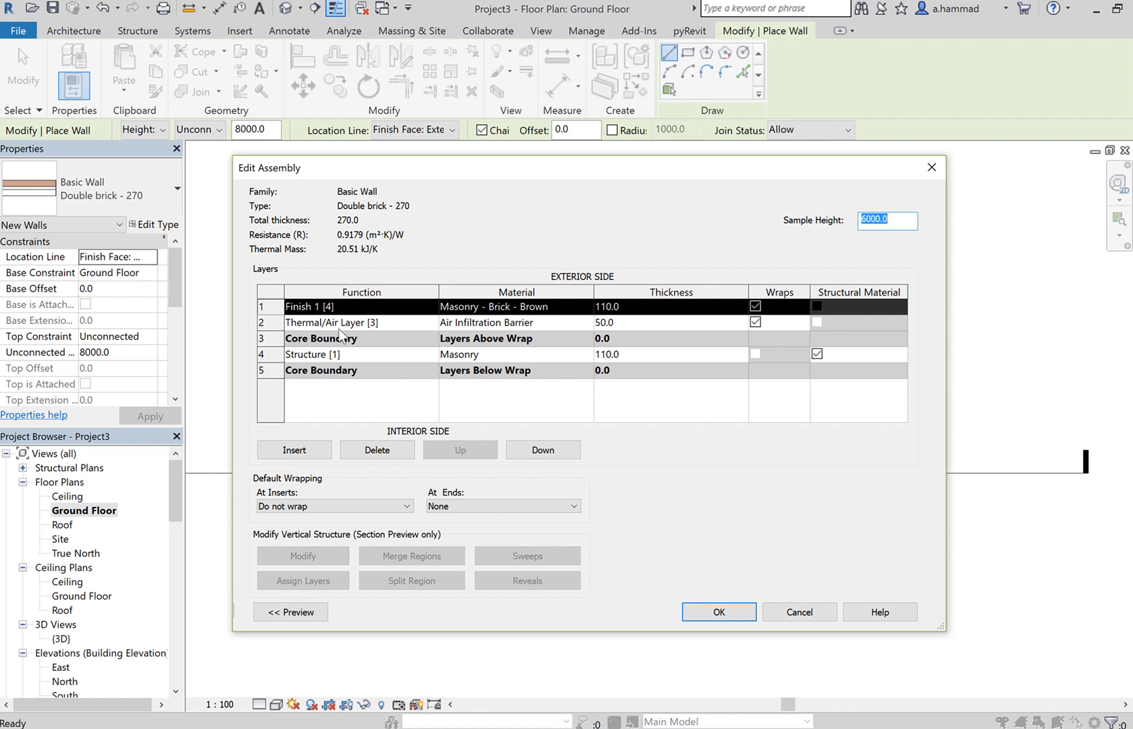
pyautogui.moveTo(573, 403)
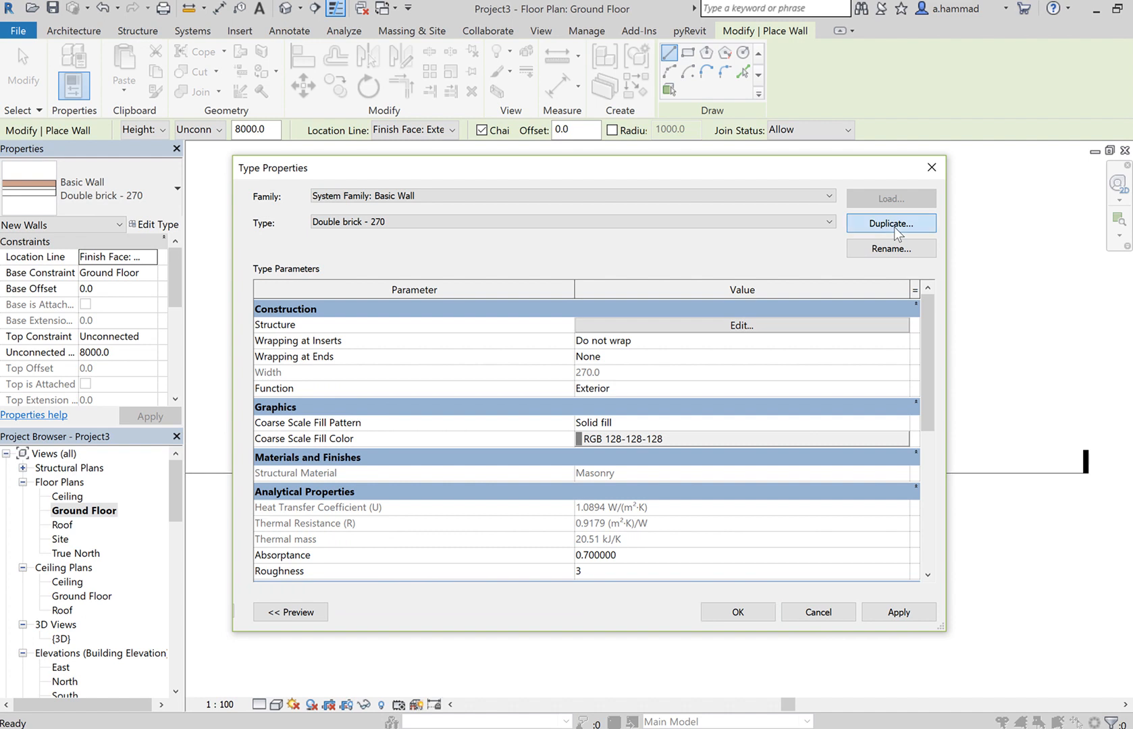
# - Duplicate the wall type under the name 'Double brick - 270 +12mm gypsum'
pyautogui.click(890, 223)
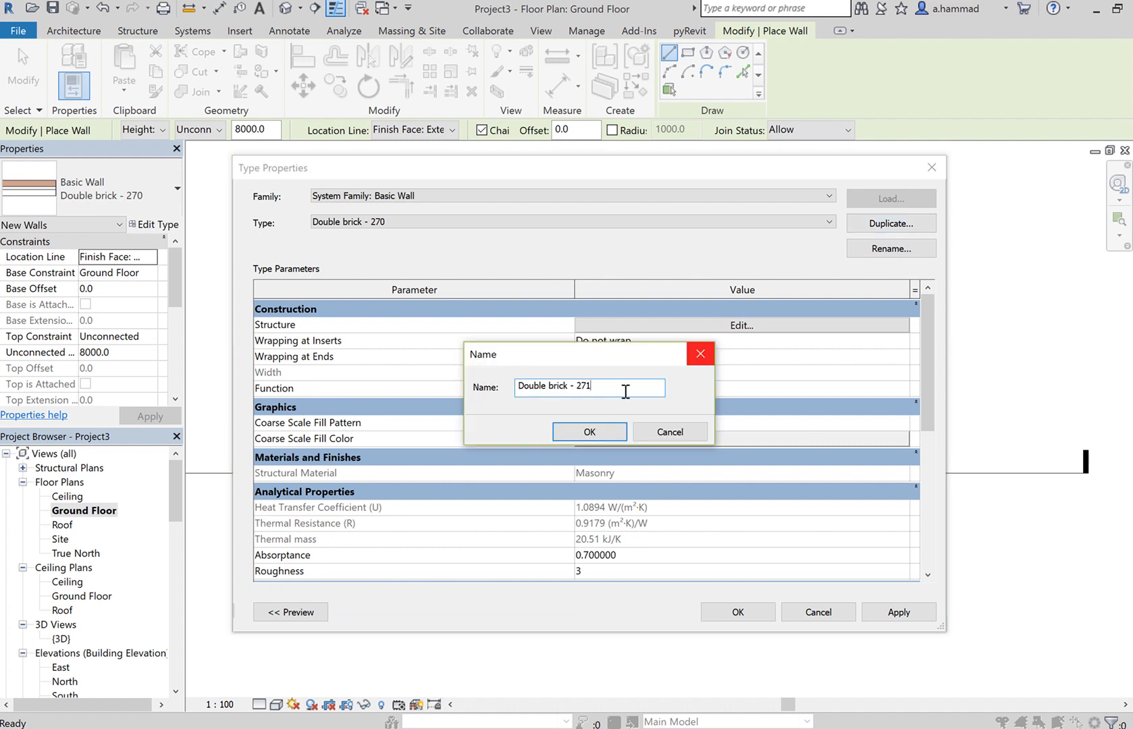
pyautogui.press('Backspace')
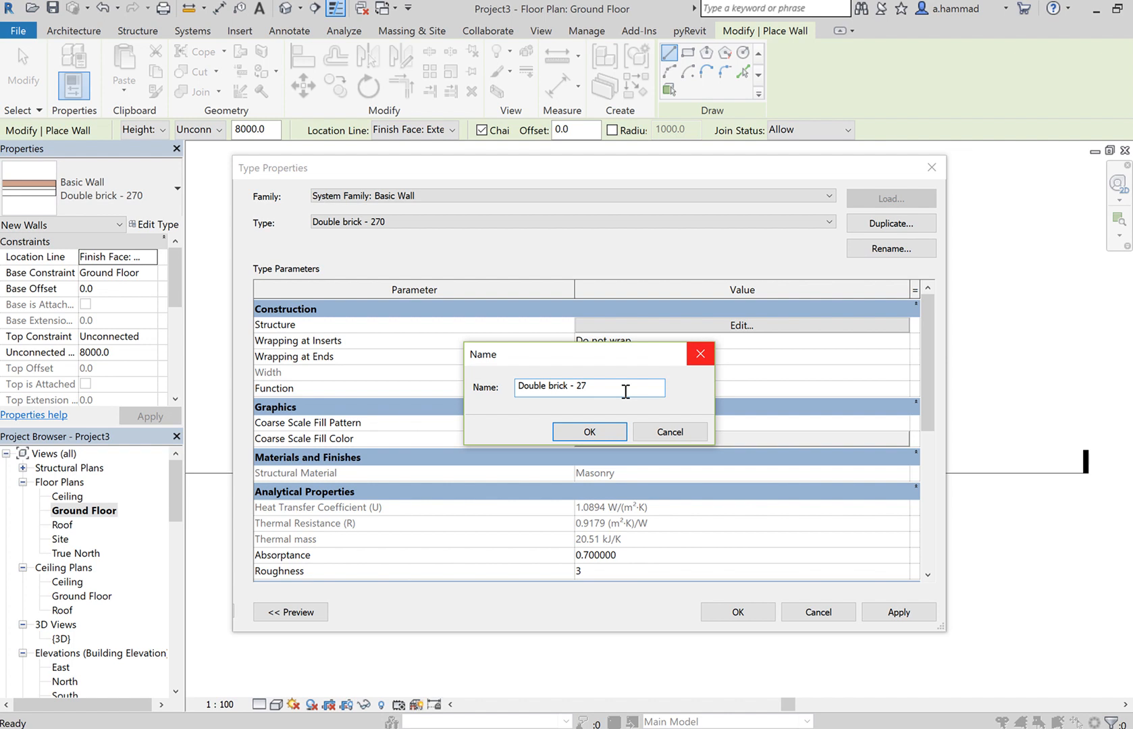
pyautogui.write('0 +')
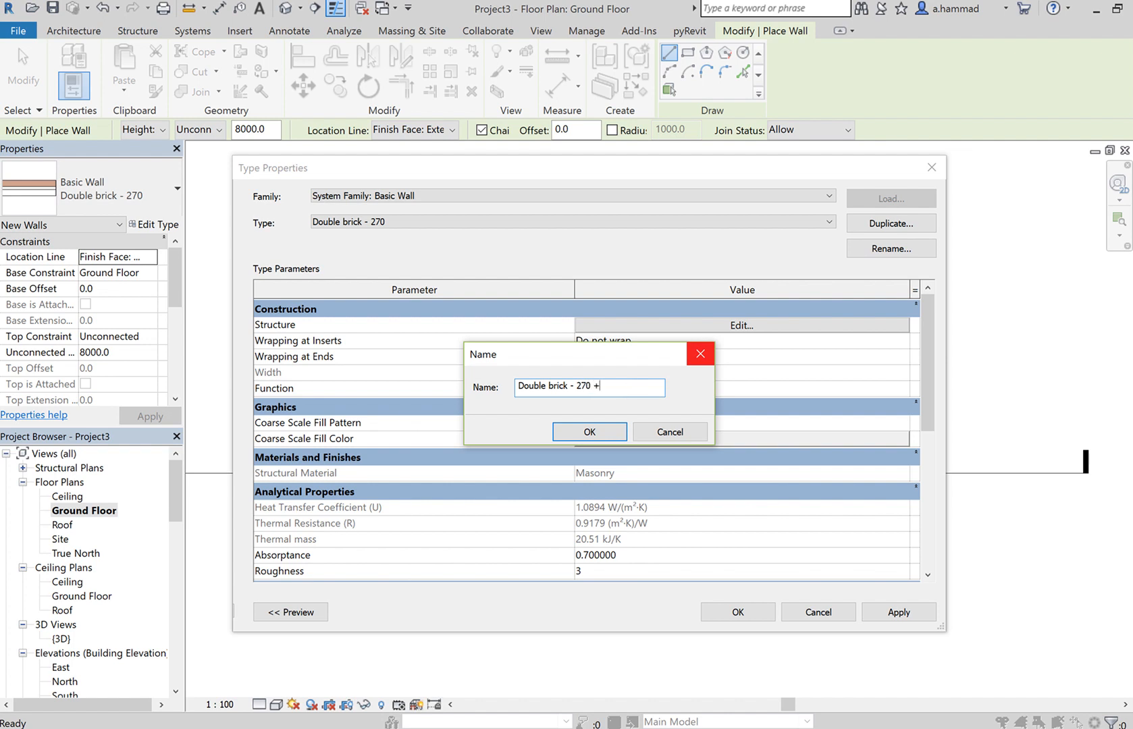
pyautogui.write('12mm')
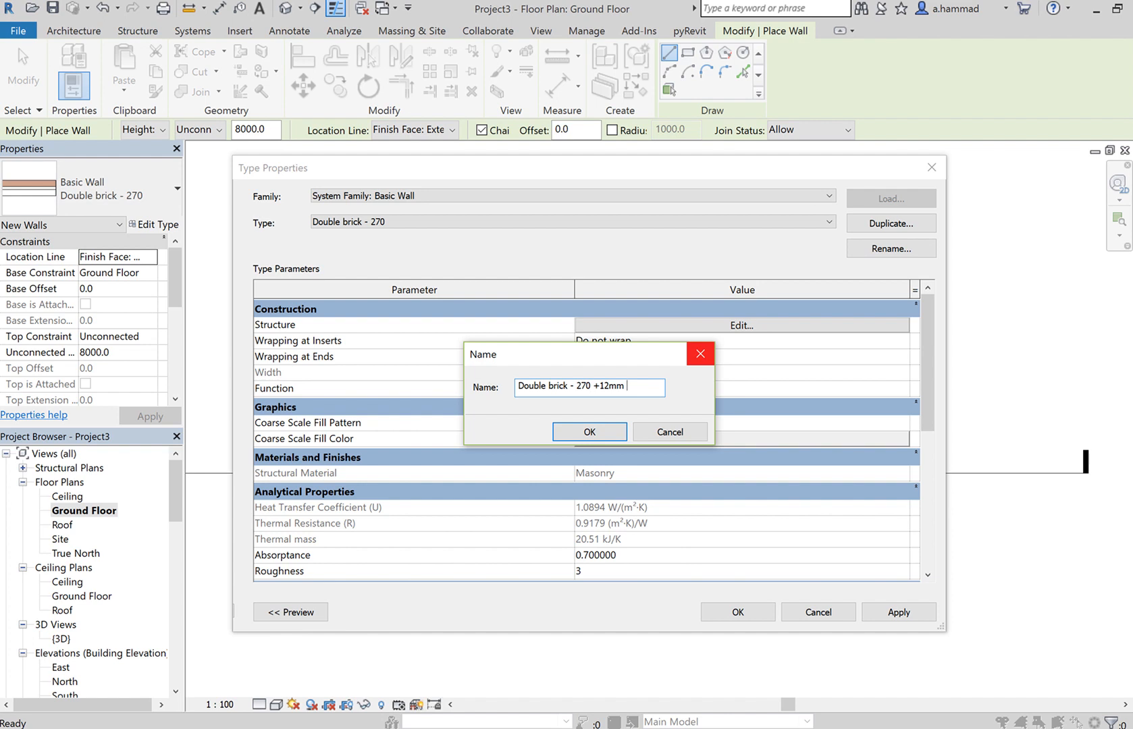
pyautogui.write('gypsum')
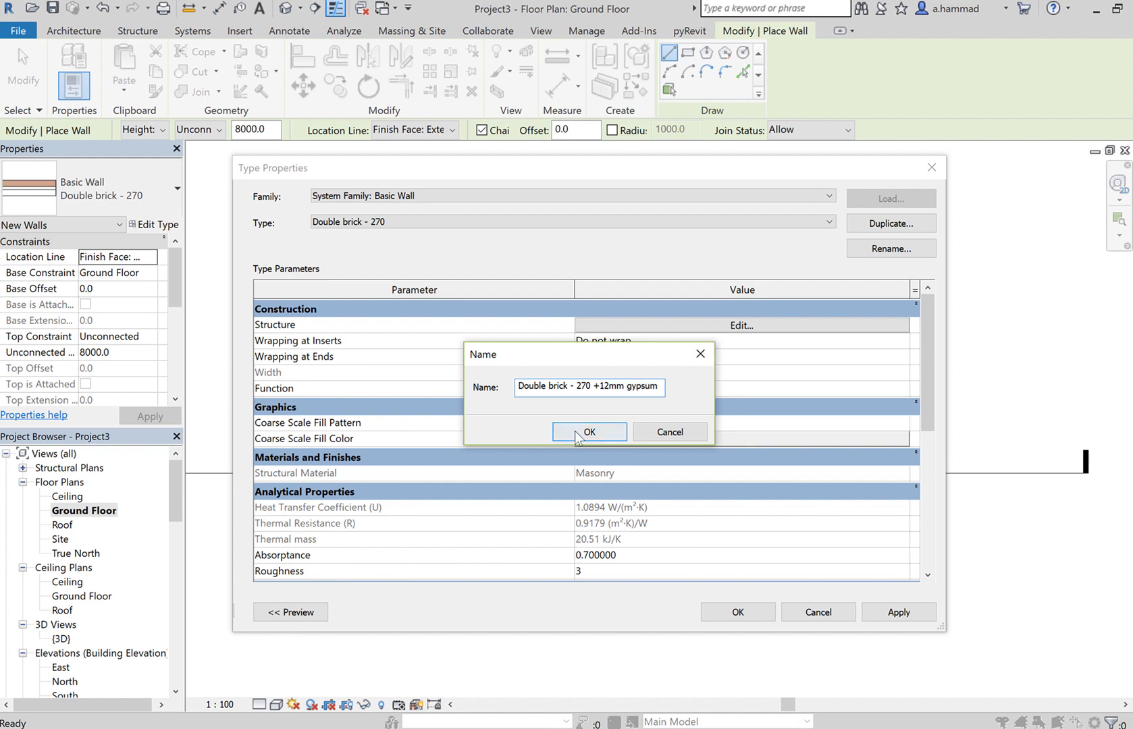
pyautogui.click(588, 431)
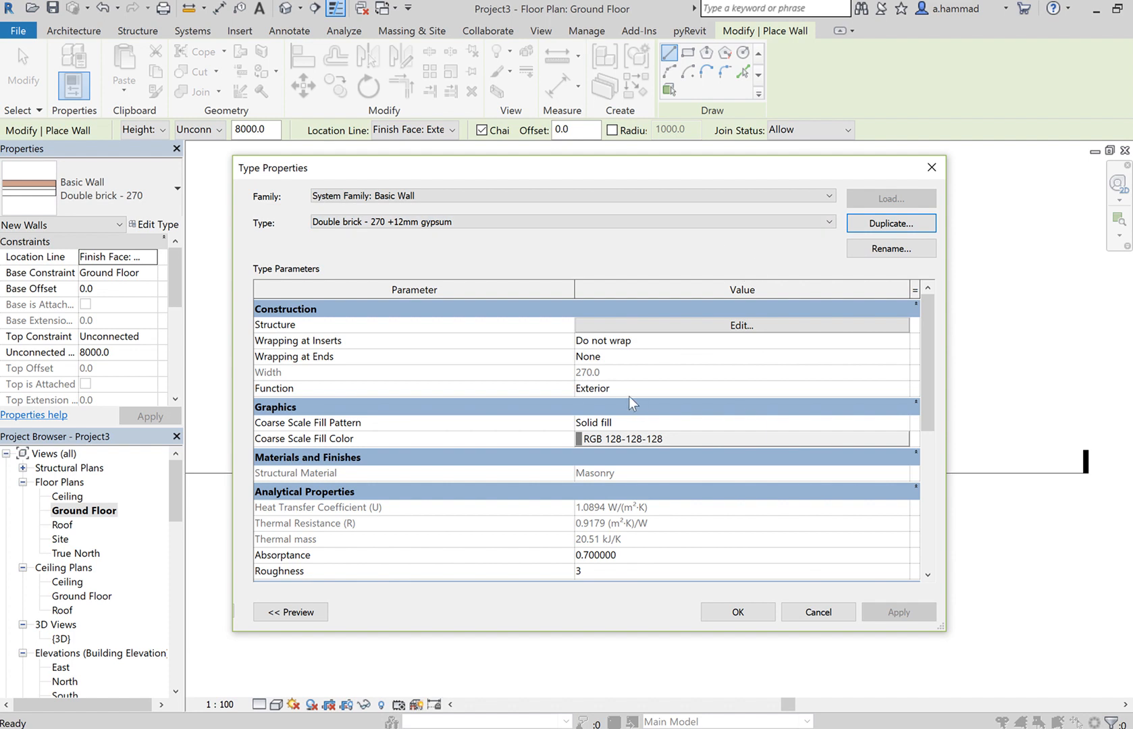
# - Insert a new layer above the outer brick finish and set its function to Finish 2 [5]
pyautogui.click(741, 326)
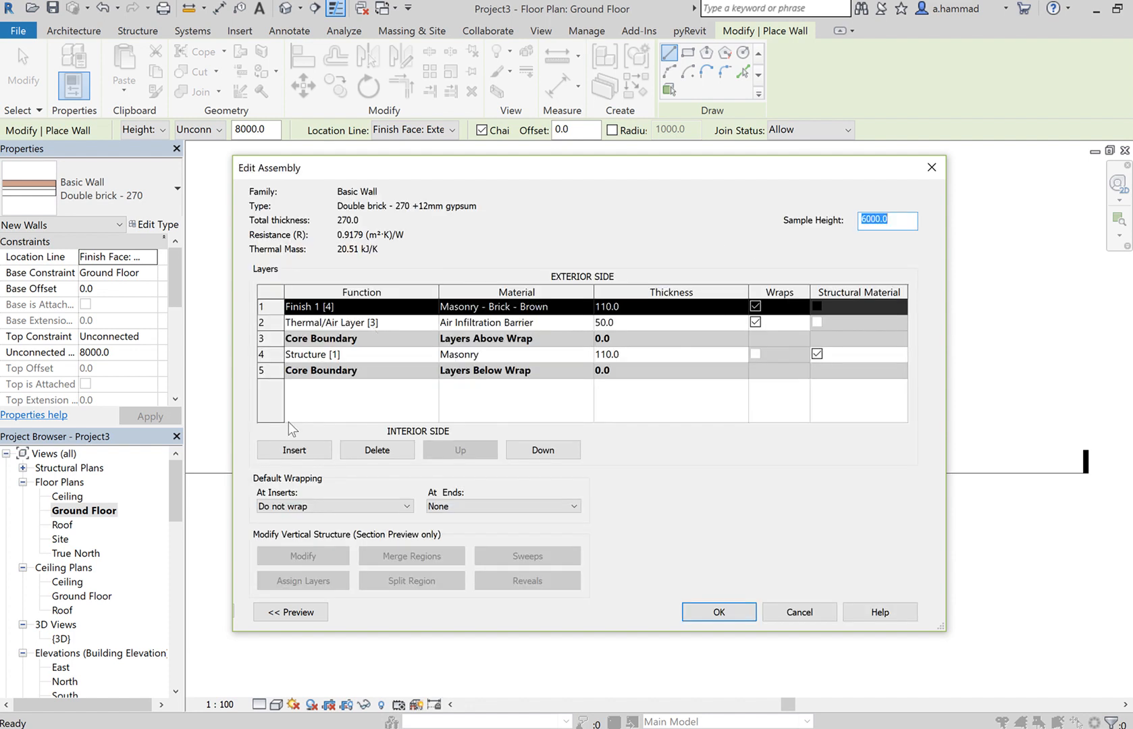
pyautogui.click(293, 450)
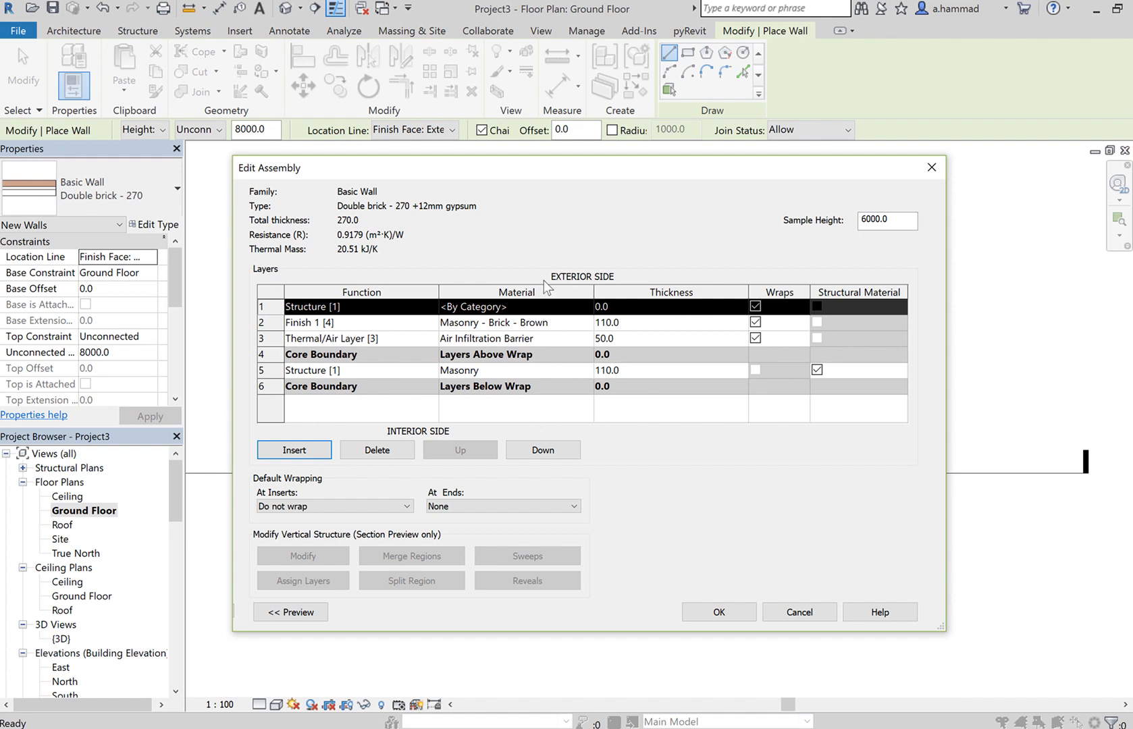
pyautogui.moveTo(600, 280)
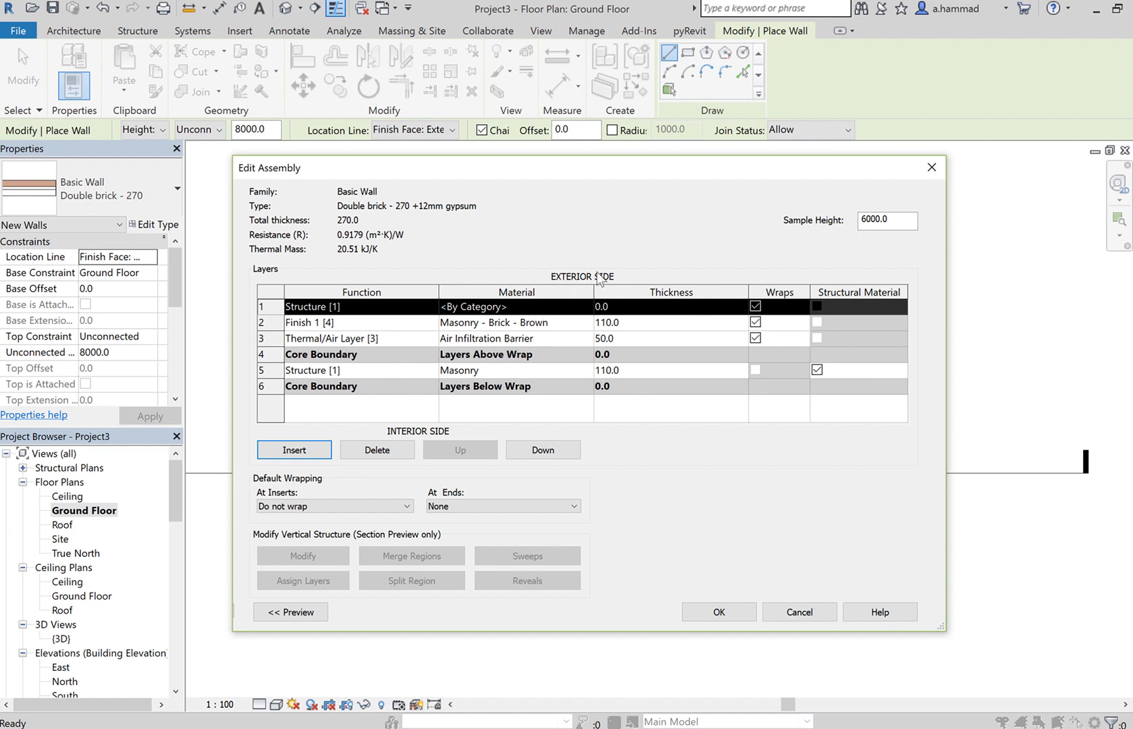
pyautogui.moveTo(556, 329)
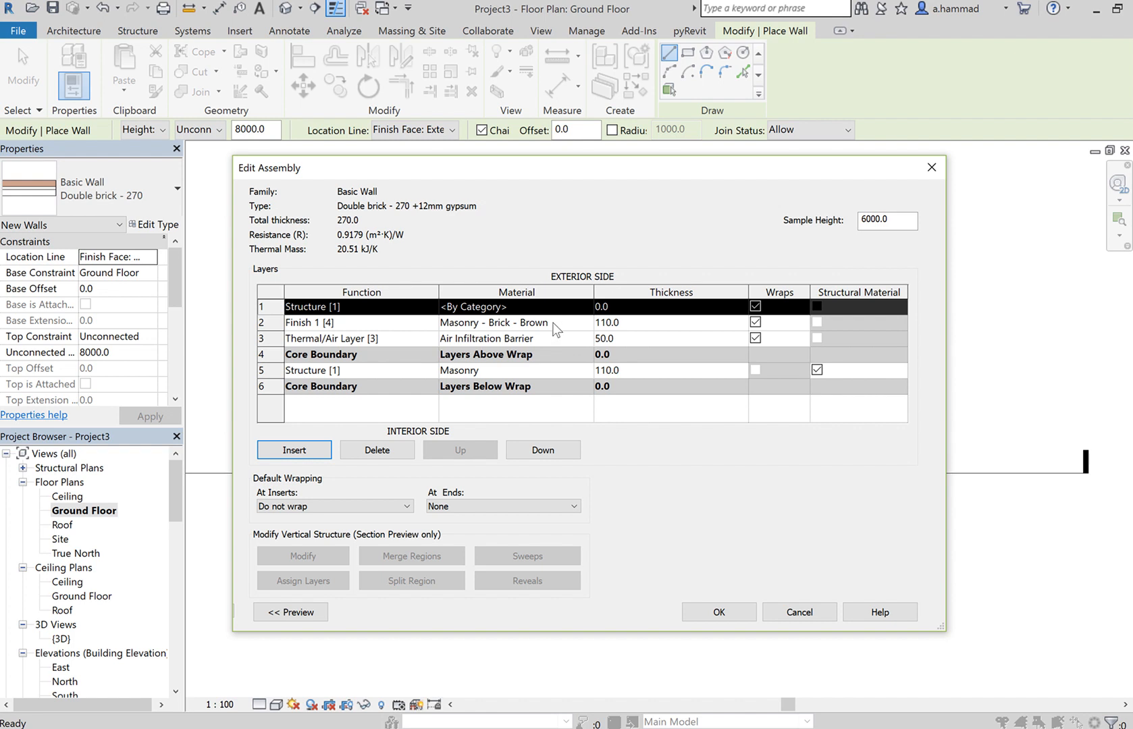
pyautogui.moveTo(548, 332)
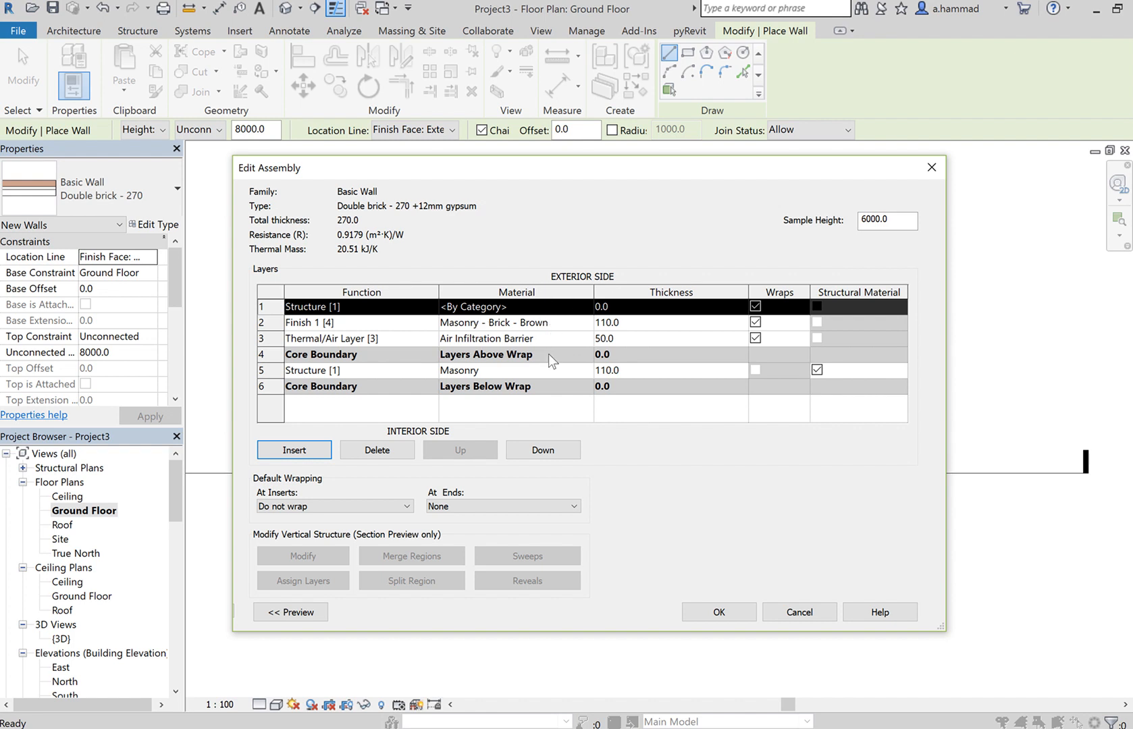
pyautogui.moveTo(564, 370)
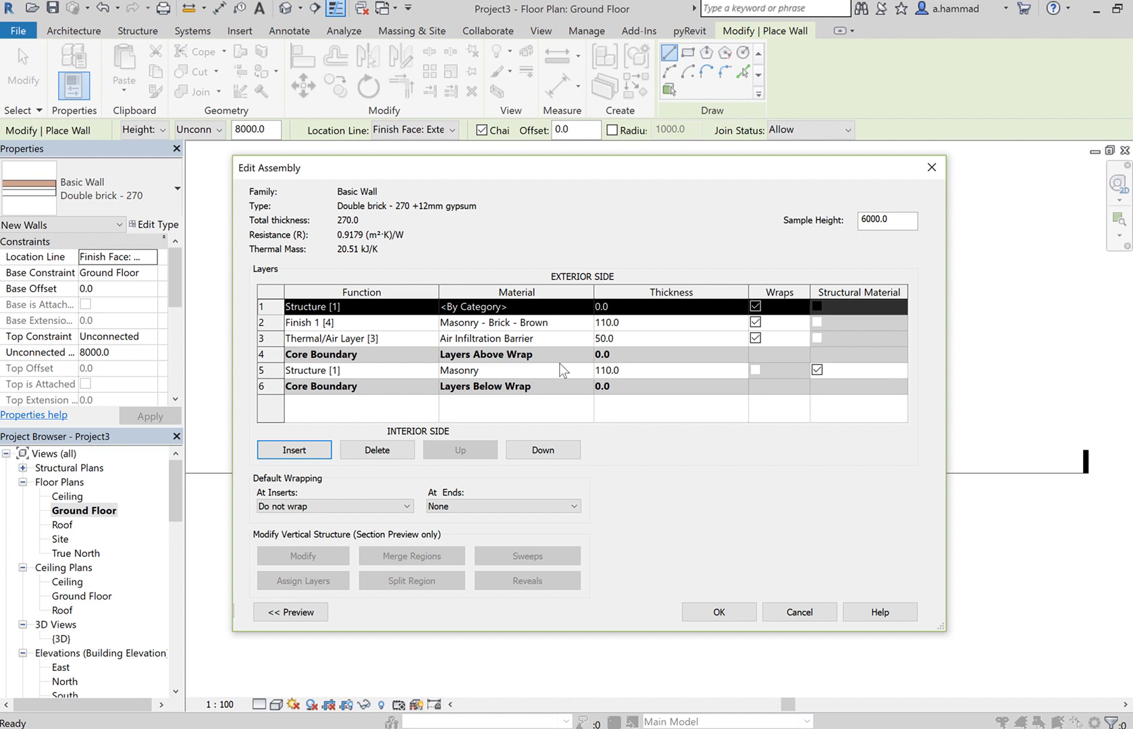
pyautogui.moveTo(551, 400)
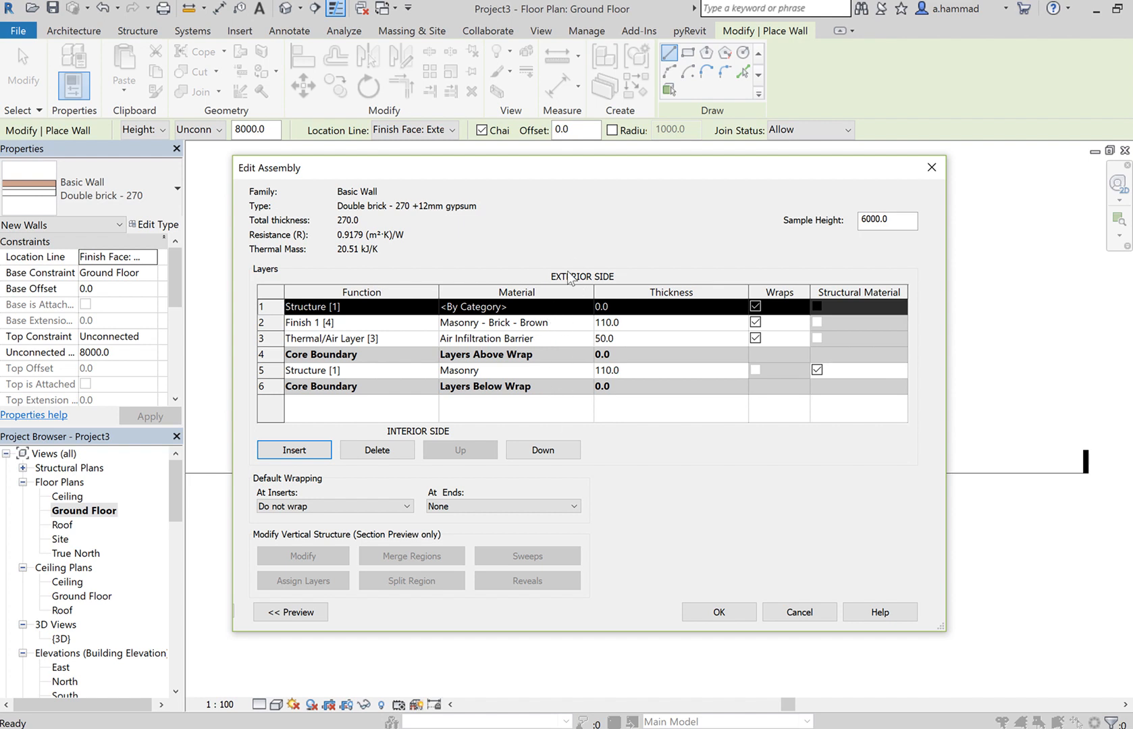
pyautogui.moveTo(370, 319)
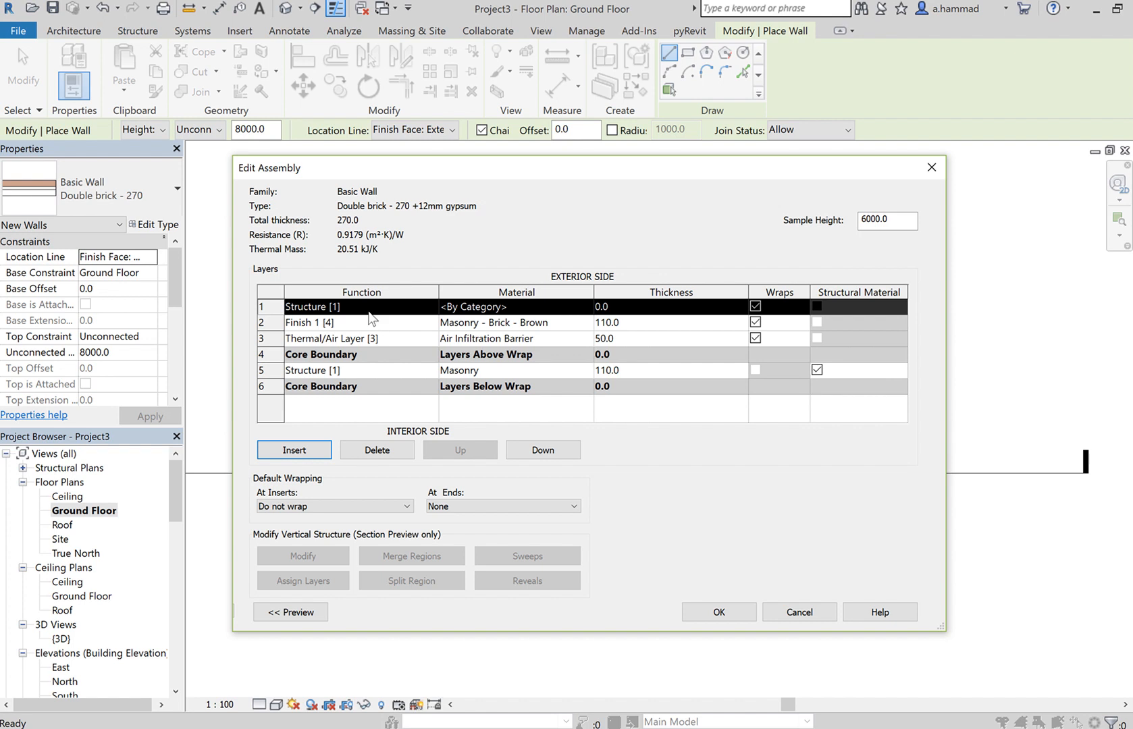
pyautogui.click(431, 307)
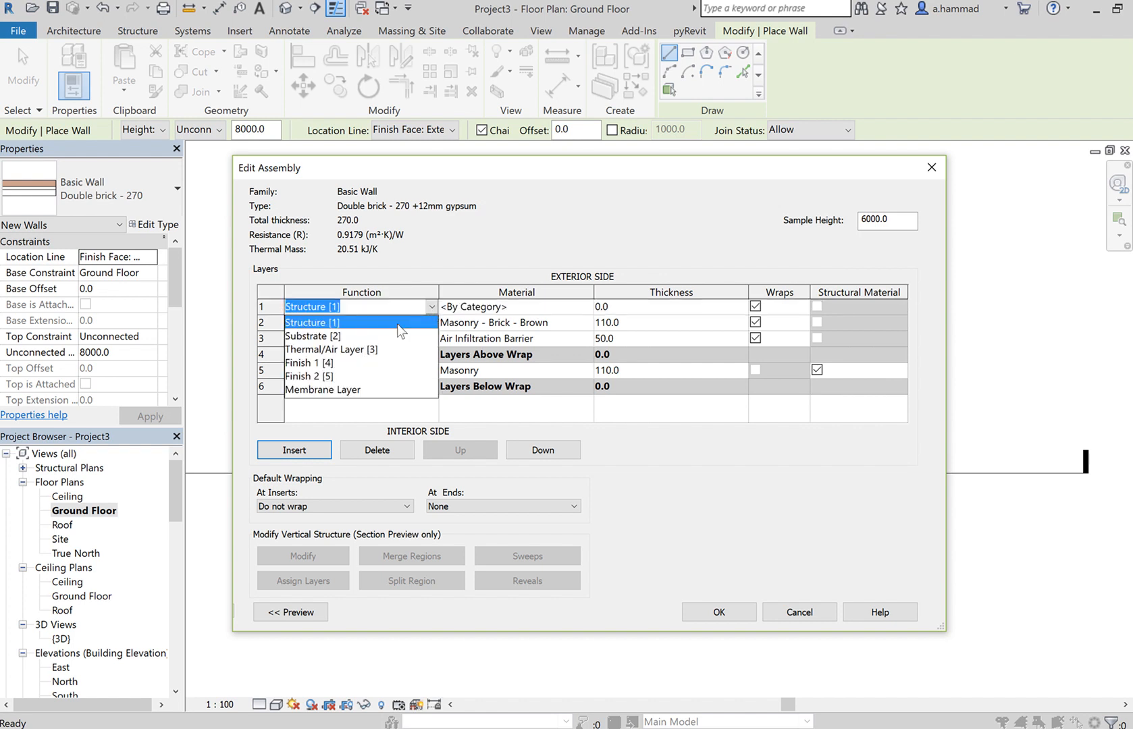
pyautogui.moveTo(321, 381)
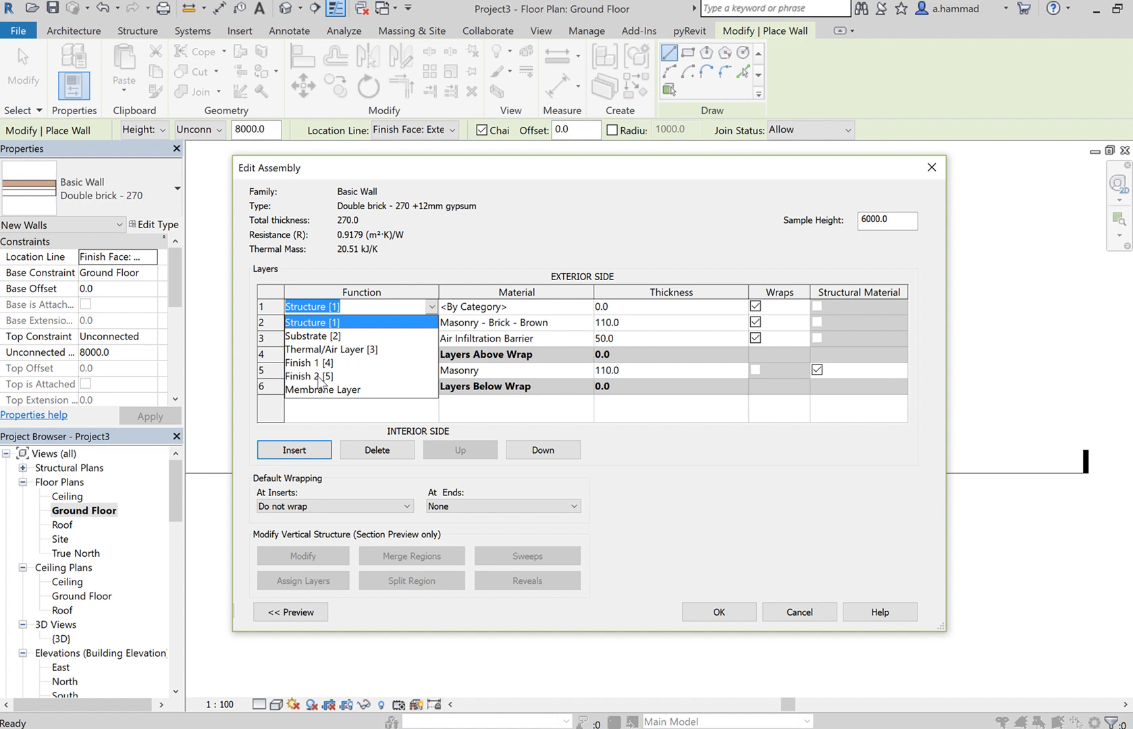
pyautogui.click(309, 376)
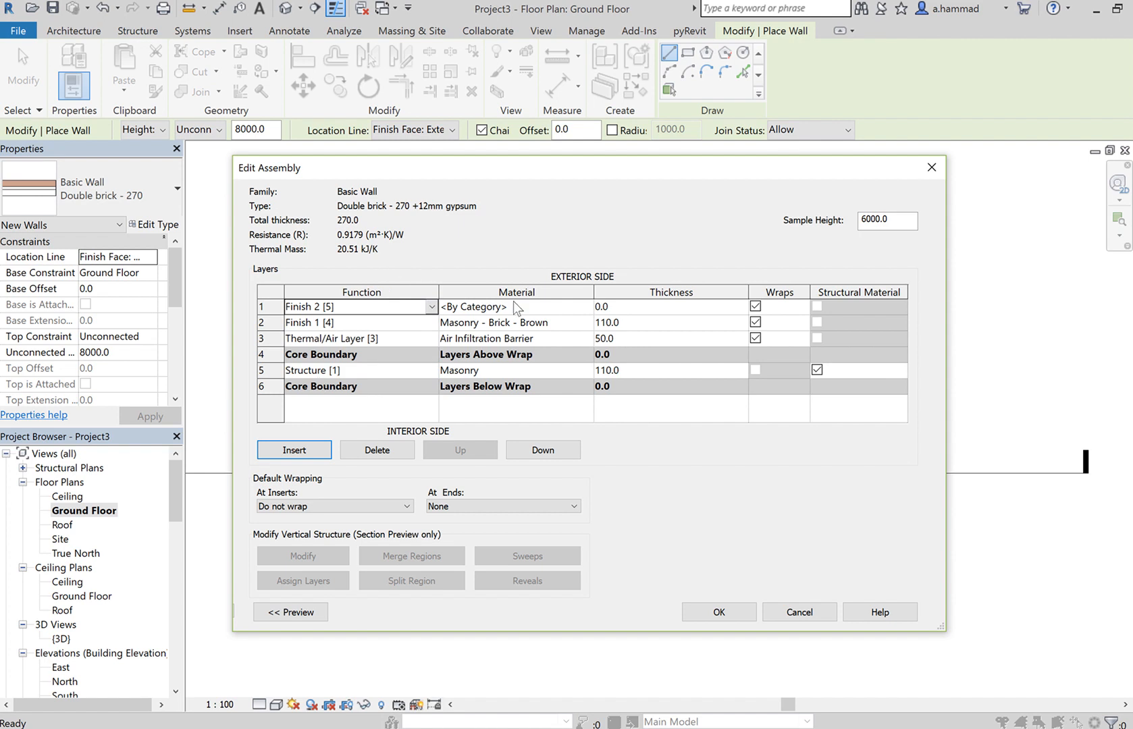
pyautogui.click(472, 306)
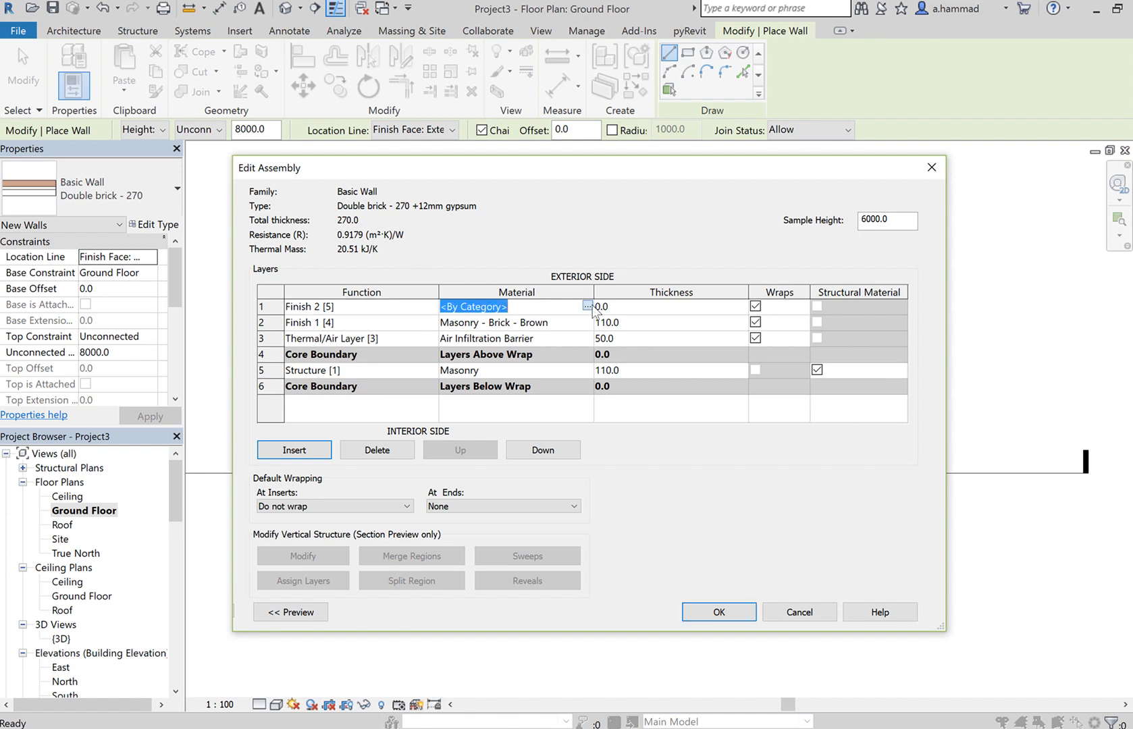
# - Search 'gypsu' in the Material Browser and assign Gypsum Wall Board to the Finish 2 layer
pyautogui.click(587, 307)
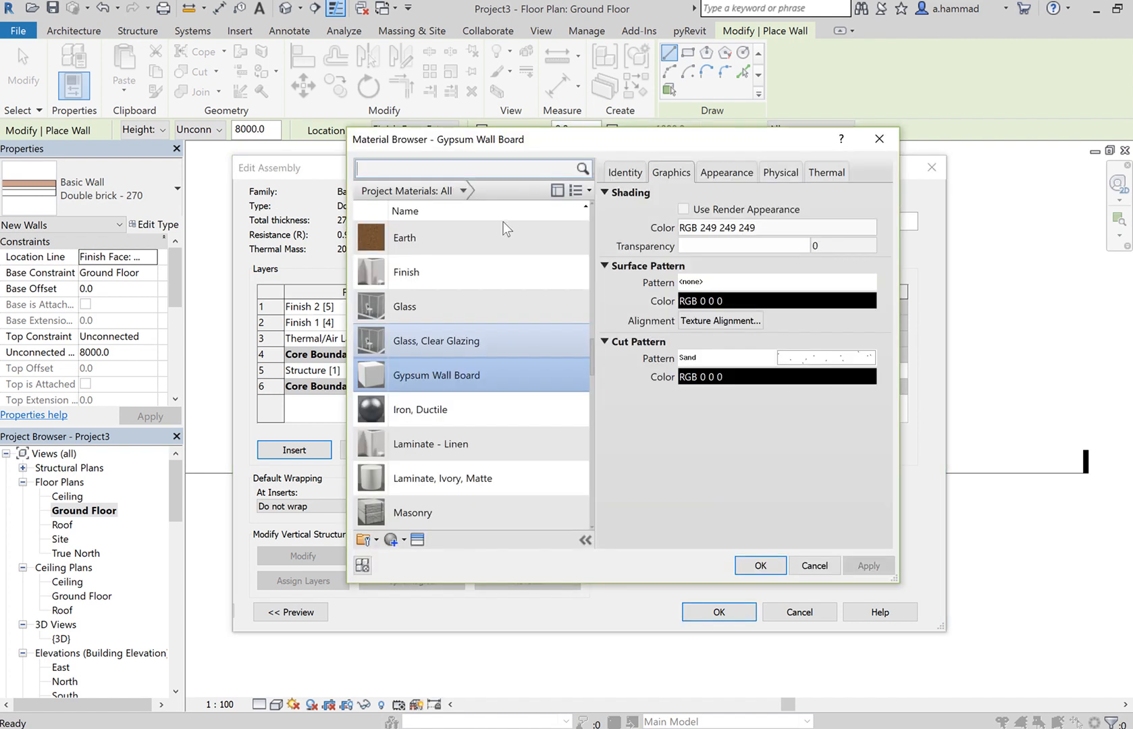
pyautogui.moveTo(482, 238)
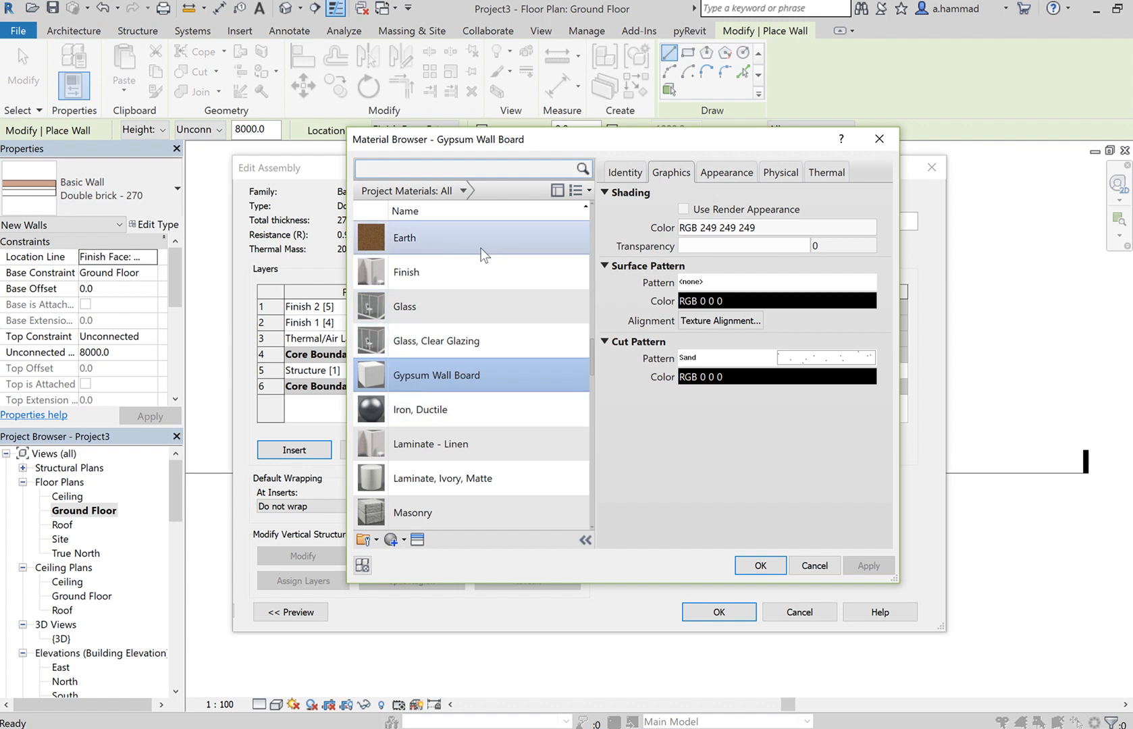
pyautogui.click(404, 513)
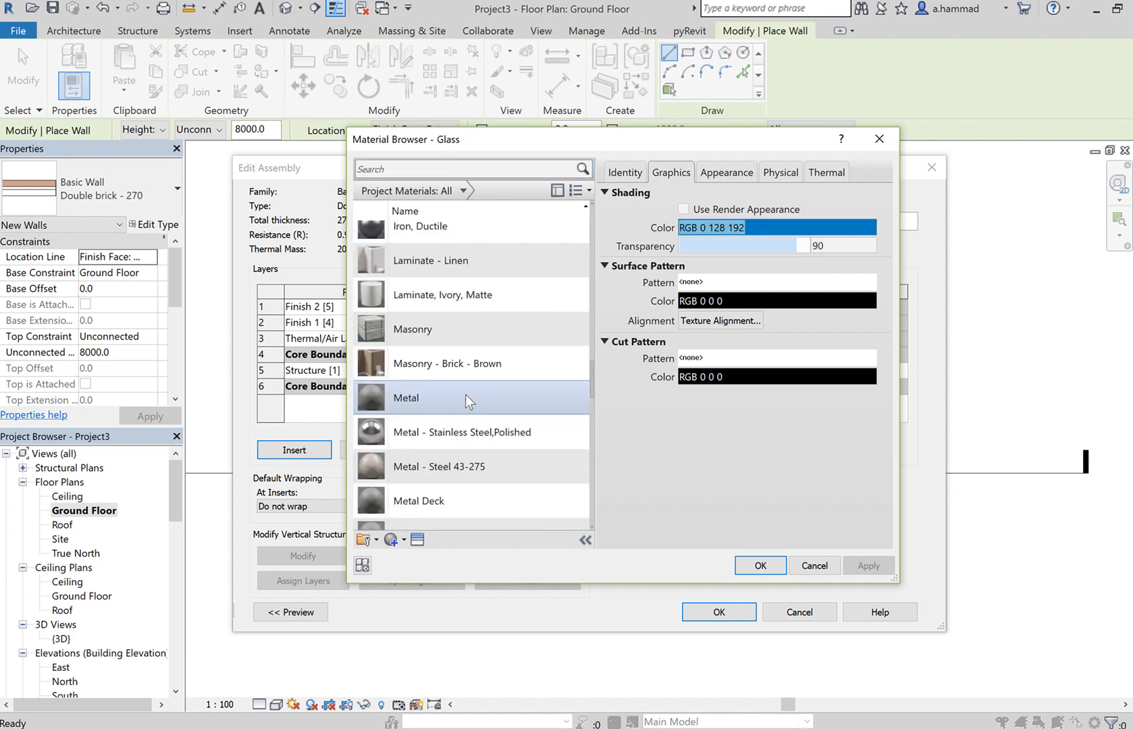
pyautogui.scroll(-3)
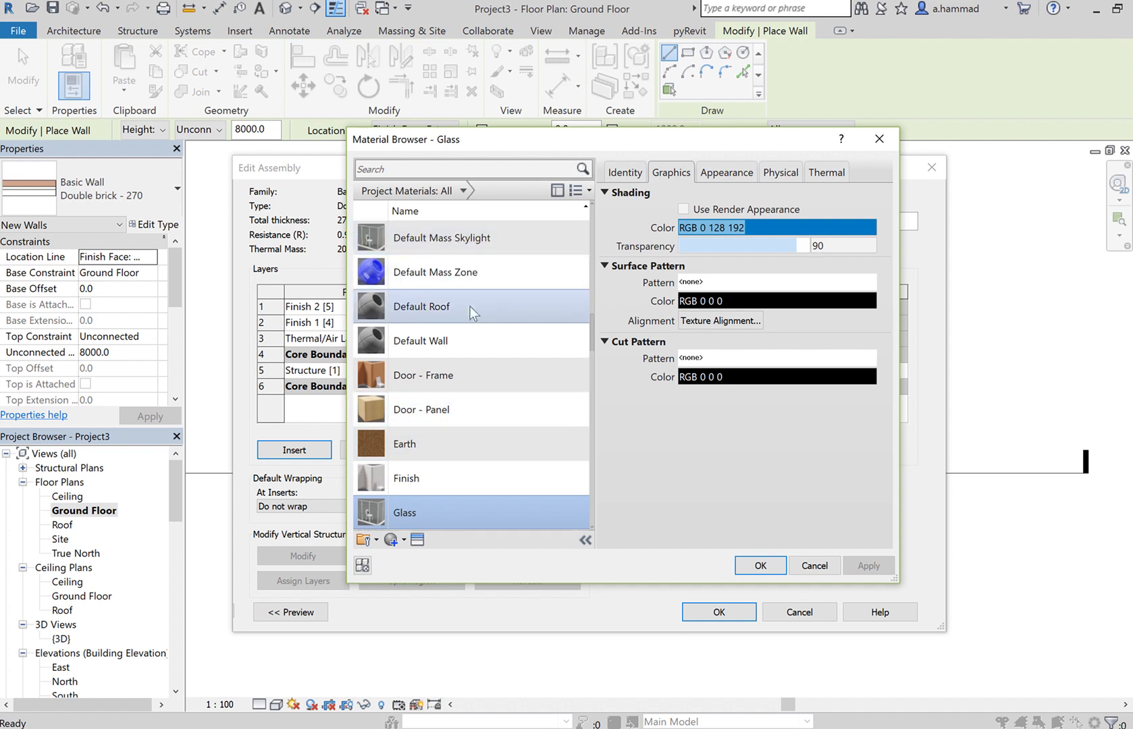
pyautogui.click(470, 168)
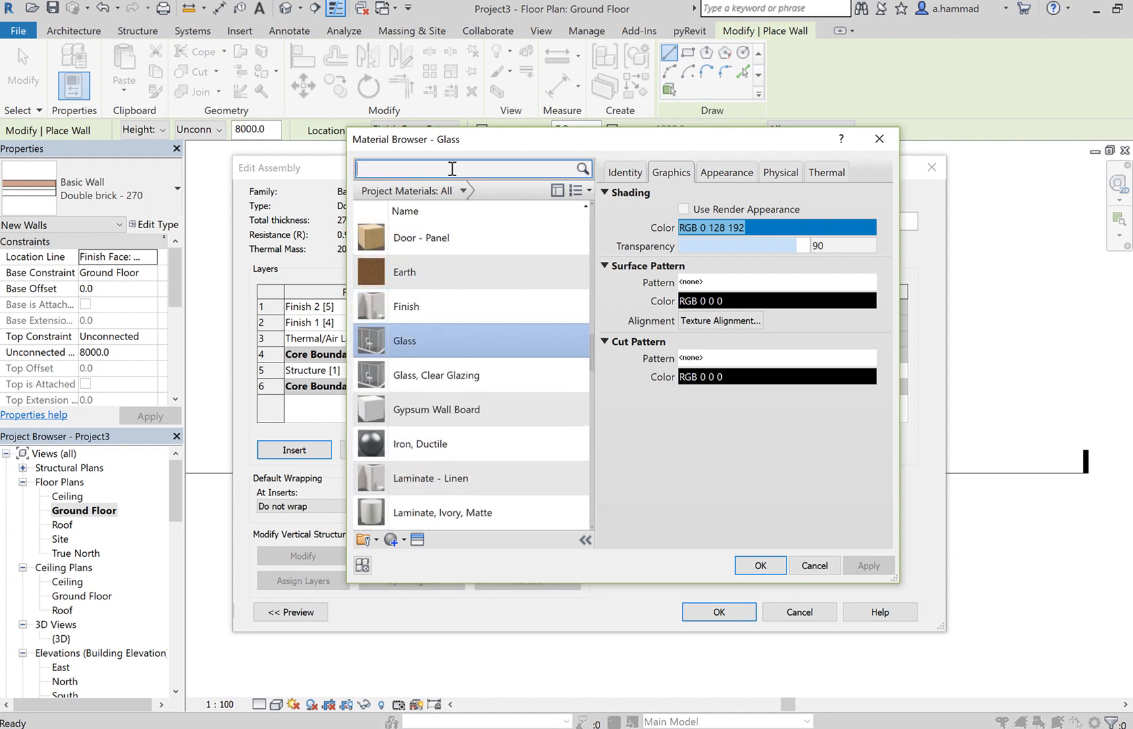
pyautogui.moveTo(452, 168)
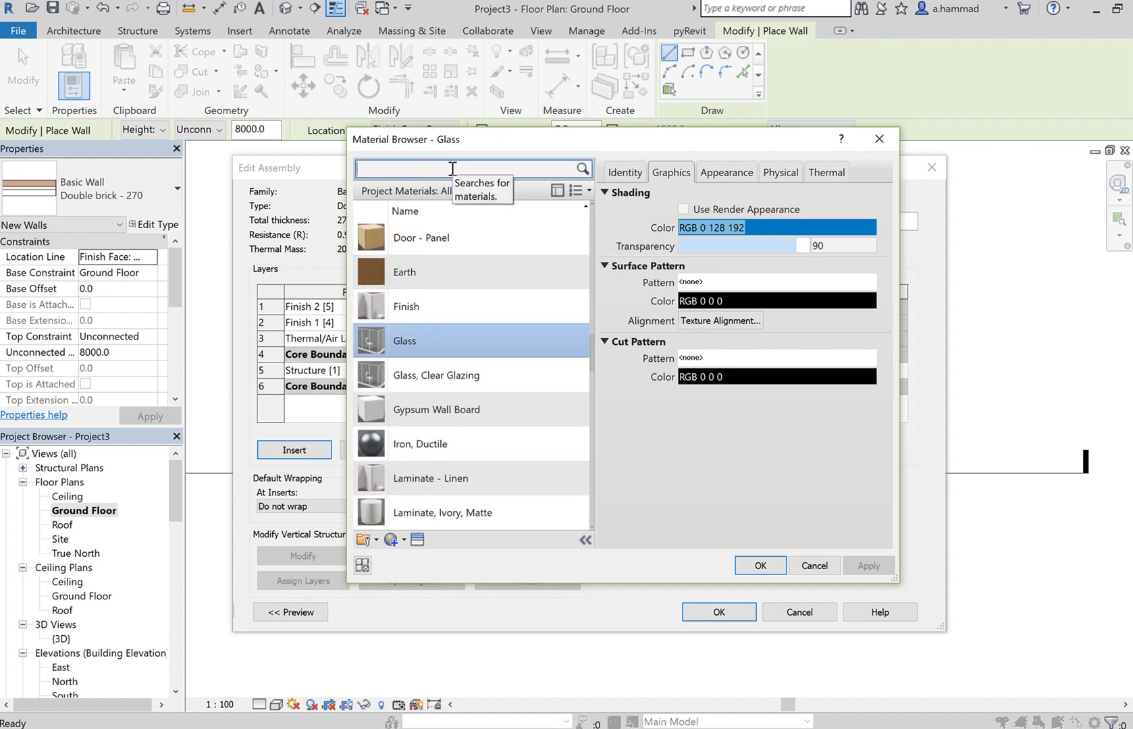
pyautogui.write('gypsu')
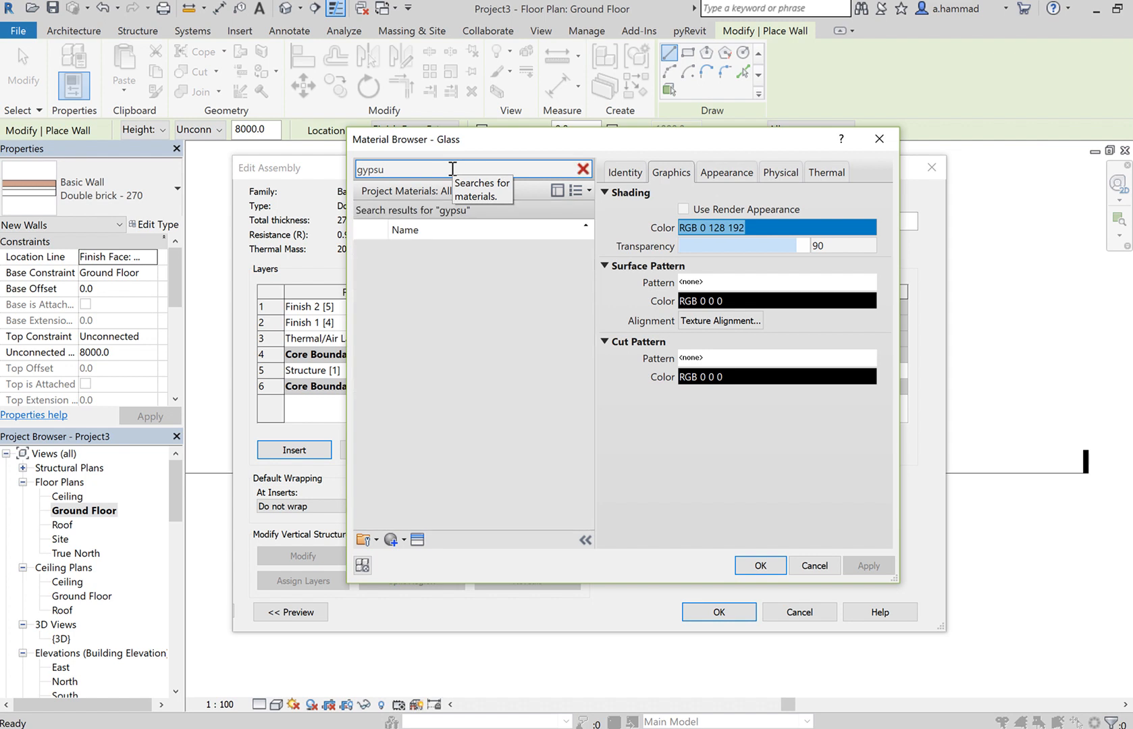
pyautogui.write('gypsu')
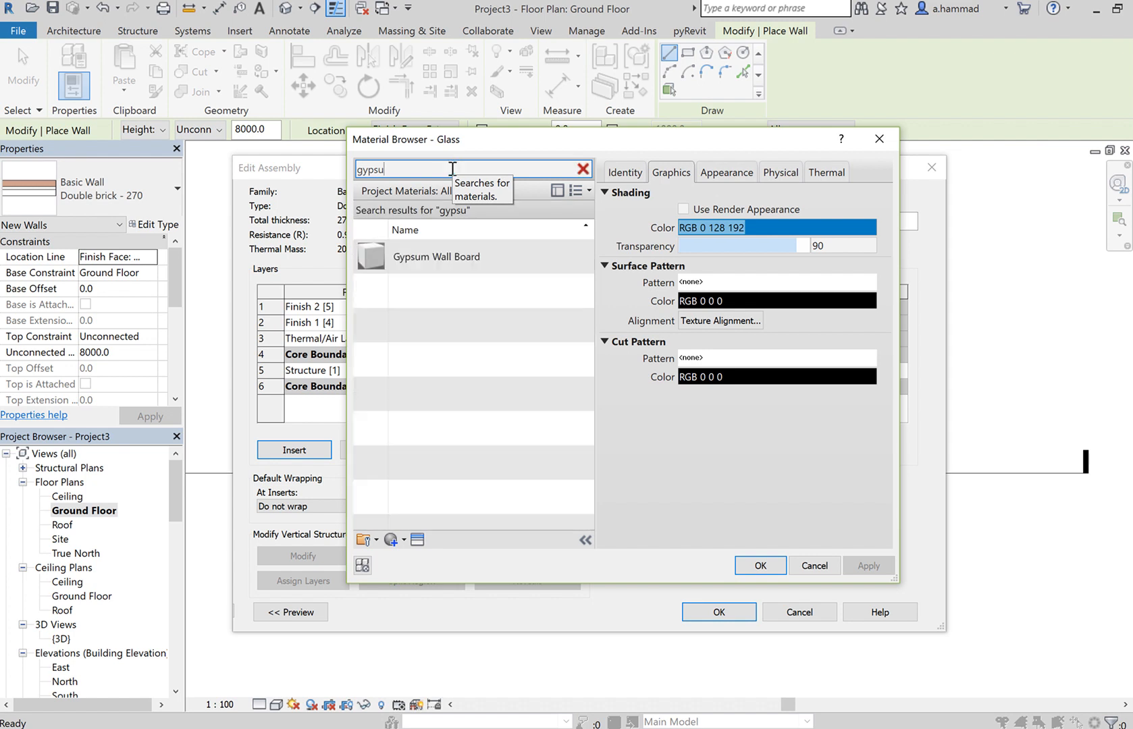
pyautogui.click(436, 257)
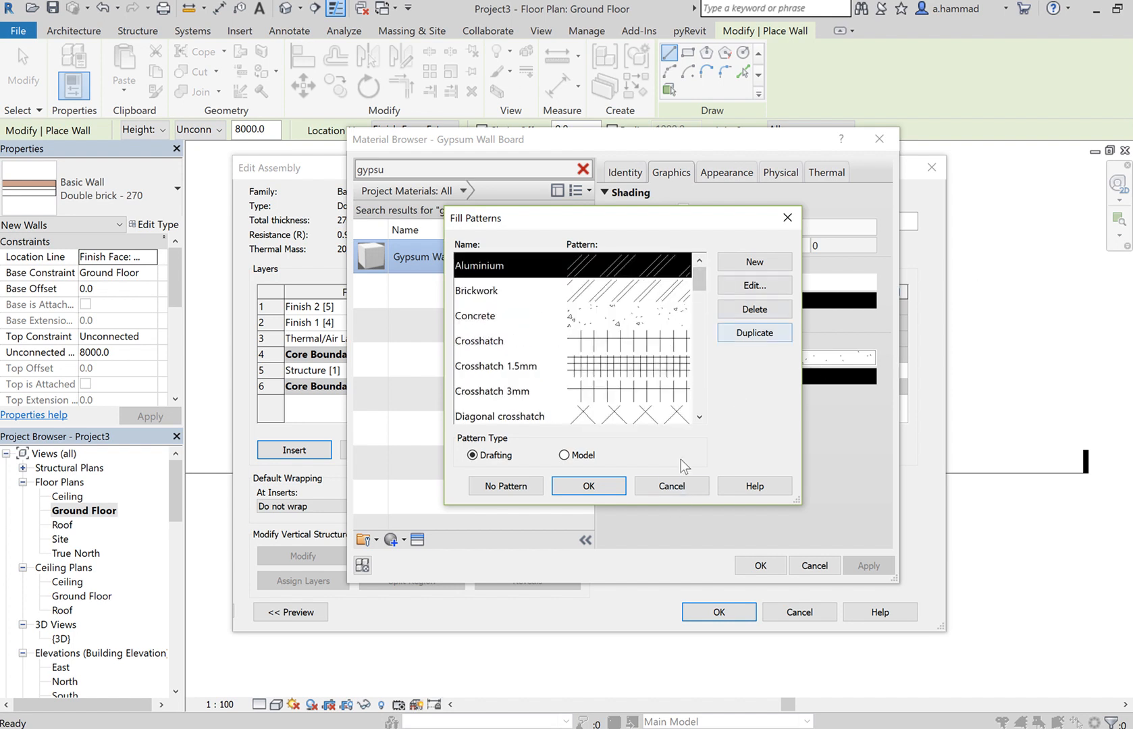
pyautogui.click(588, 486)
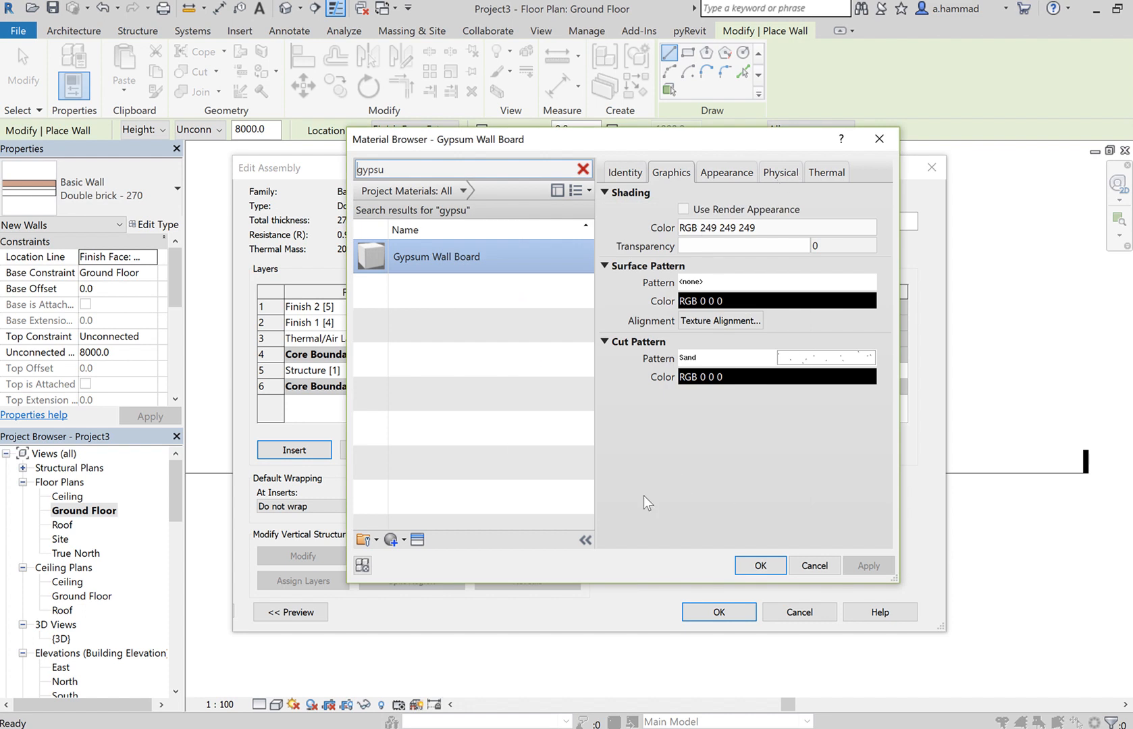
pyautogui.click(759, 566)
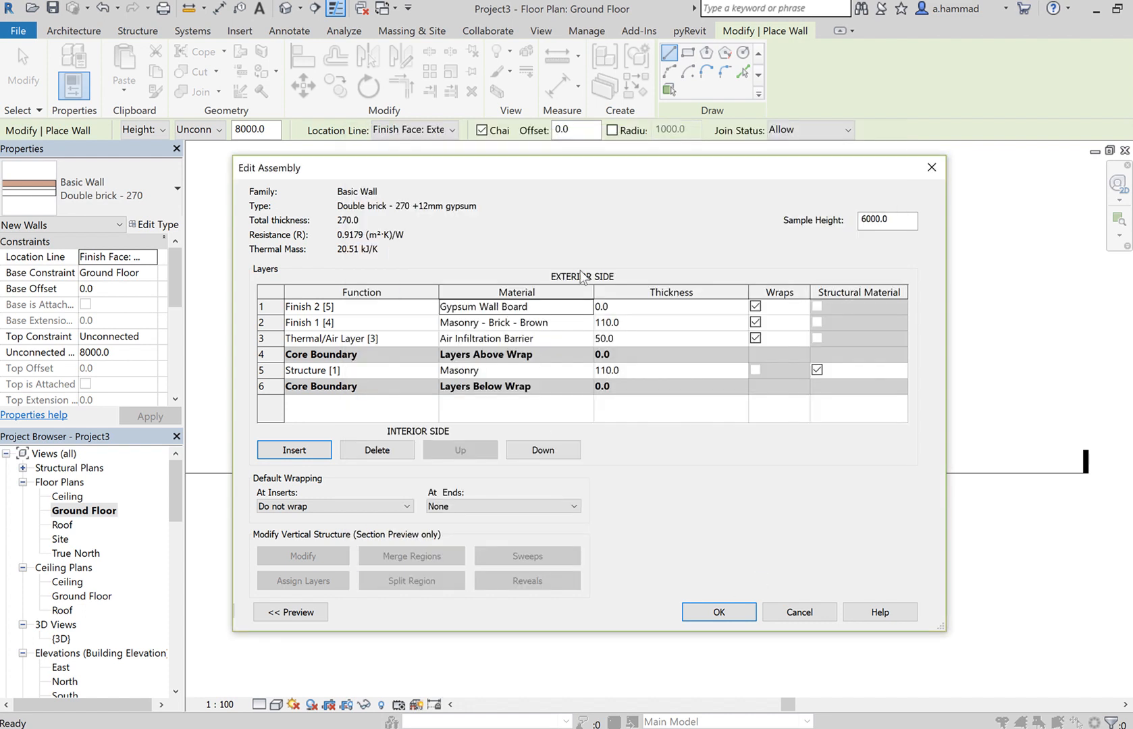
# - Set the gypsum layer thickness to 12 and confirm Edit Assembly and Type Properties
pyautogui.click(636, 306)
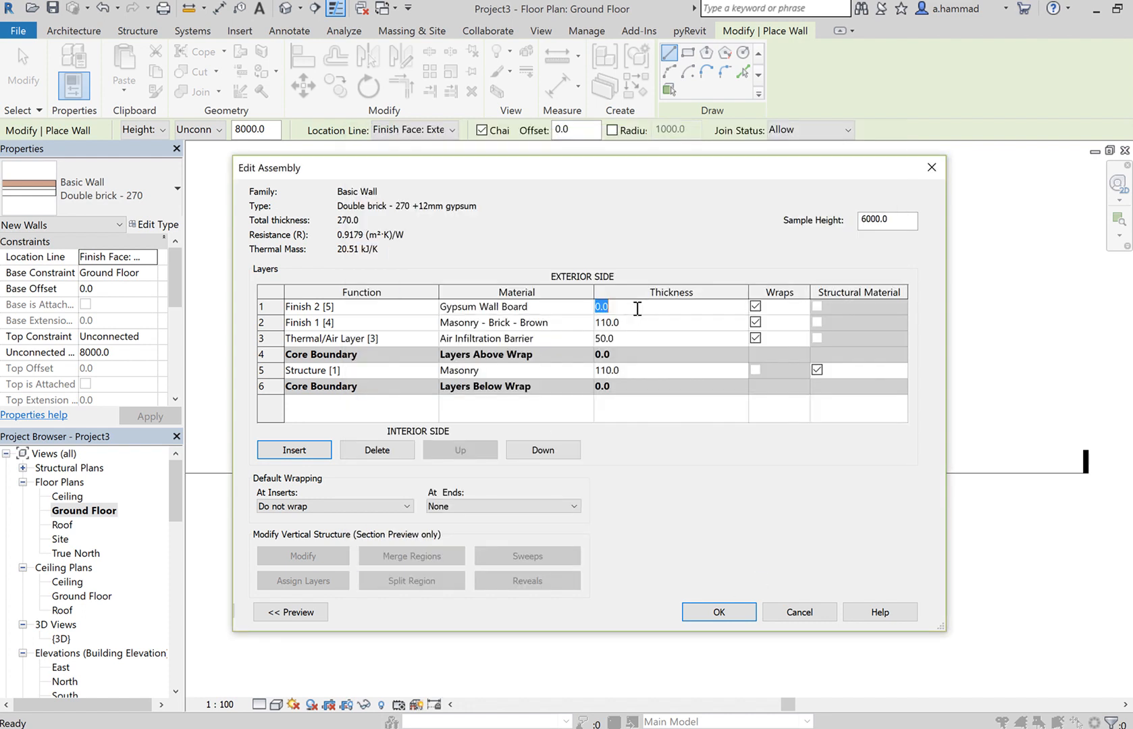
pyautogui.write('12')
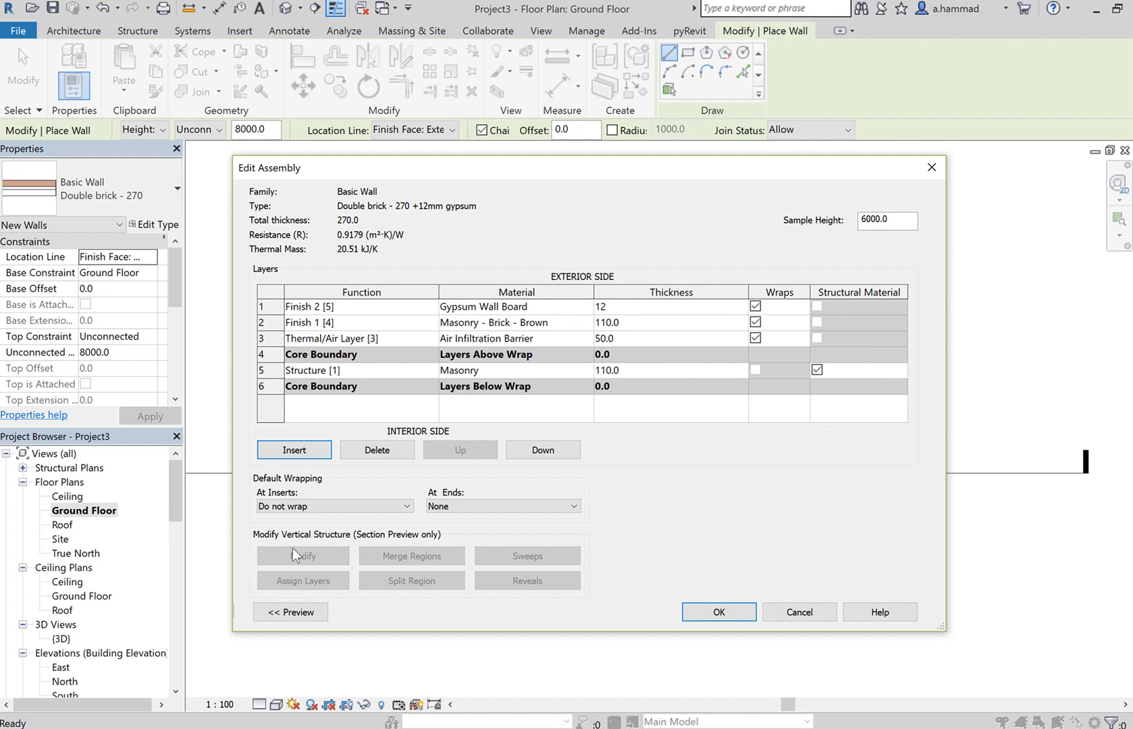
pyautogui.moveTo(610, 323)
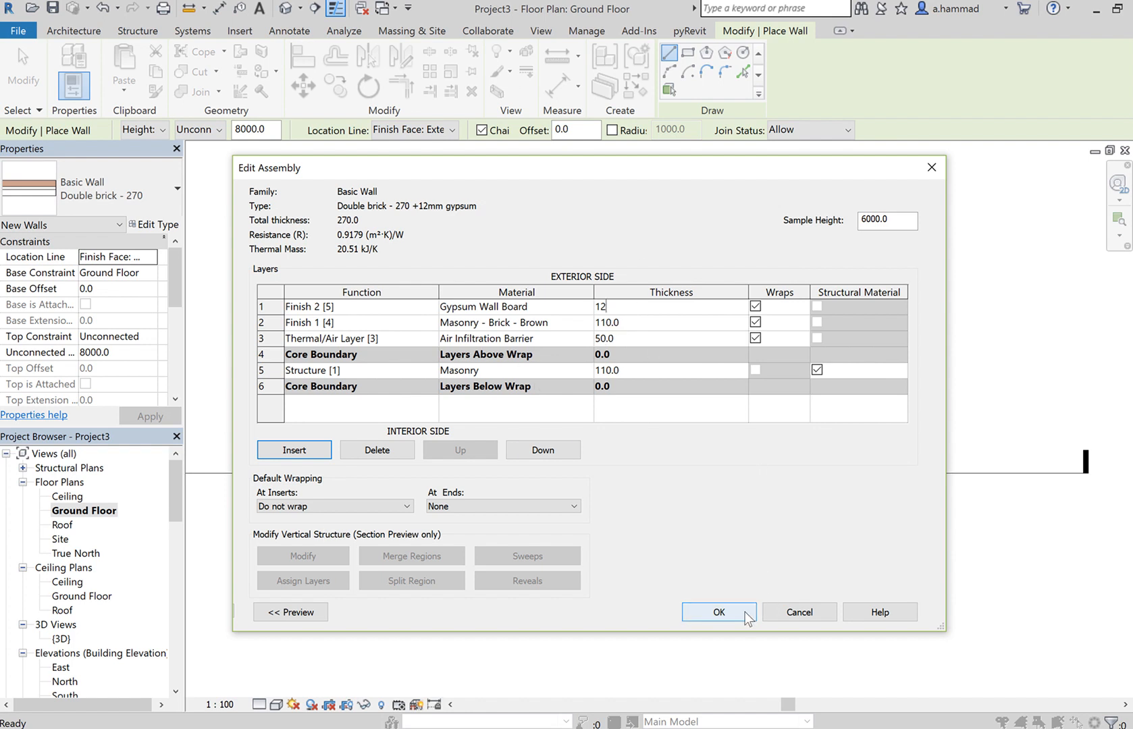
pyautogui.click(717, 612)
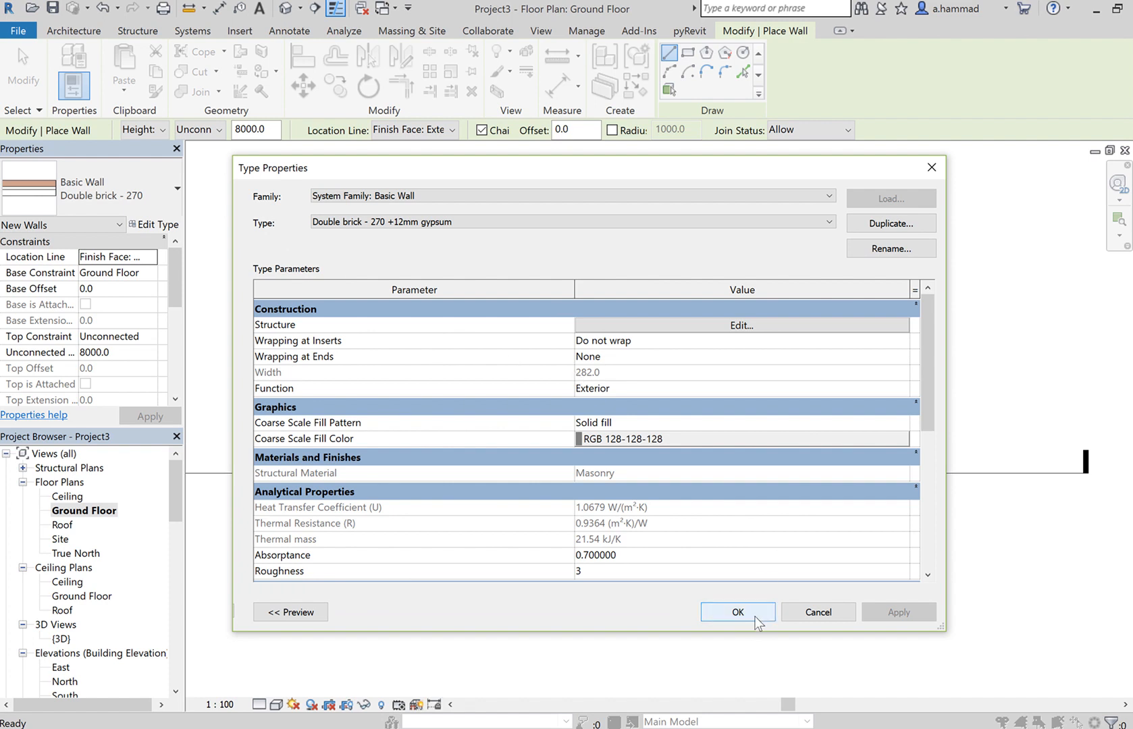
pyautogui.click(737, 613)
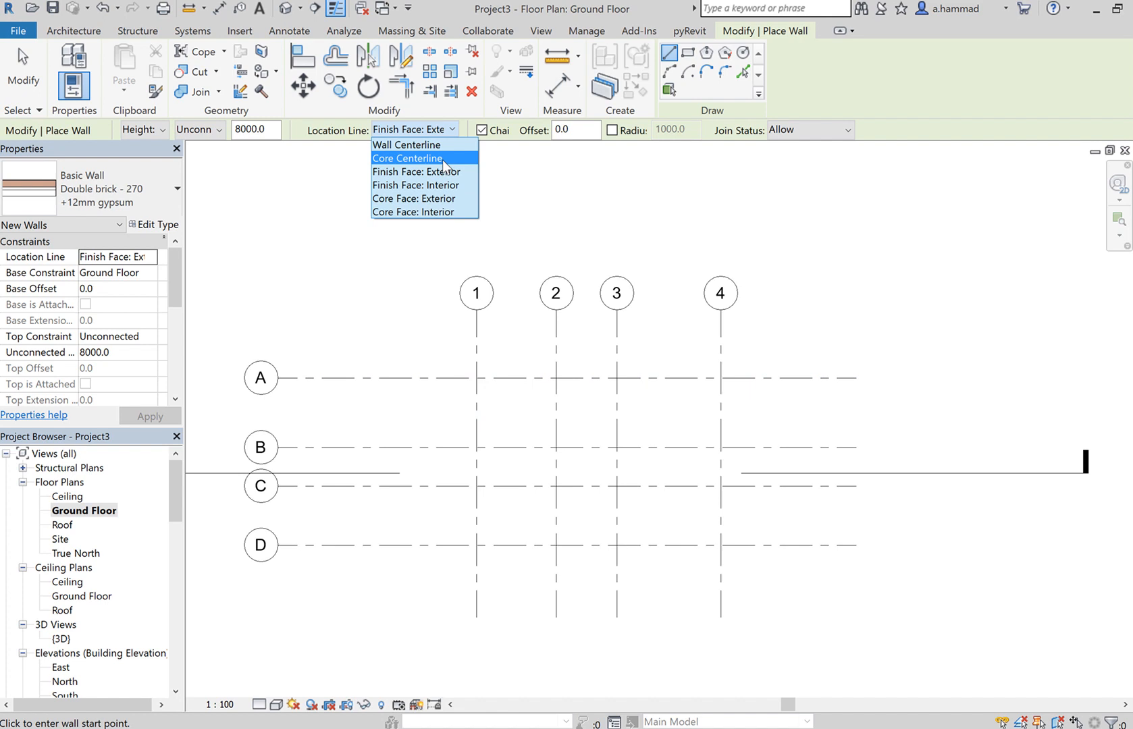
pyautogui.moveTo(422, 198)
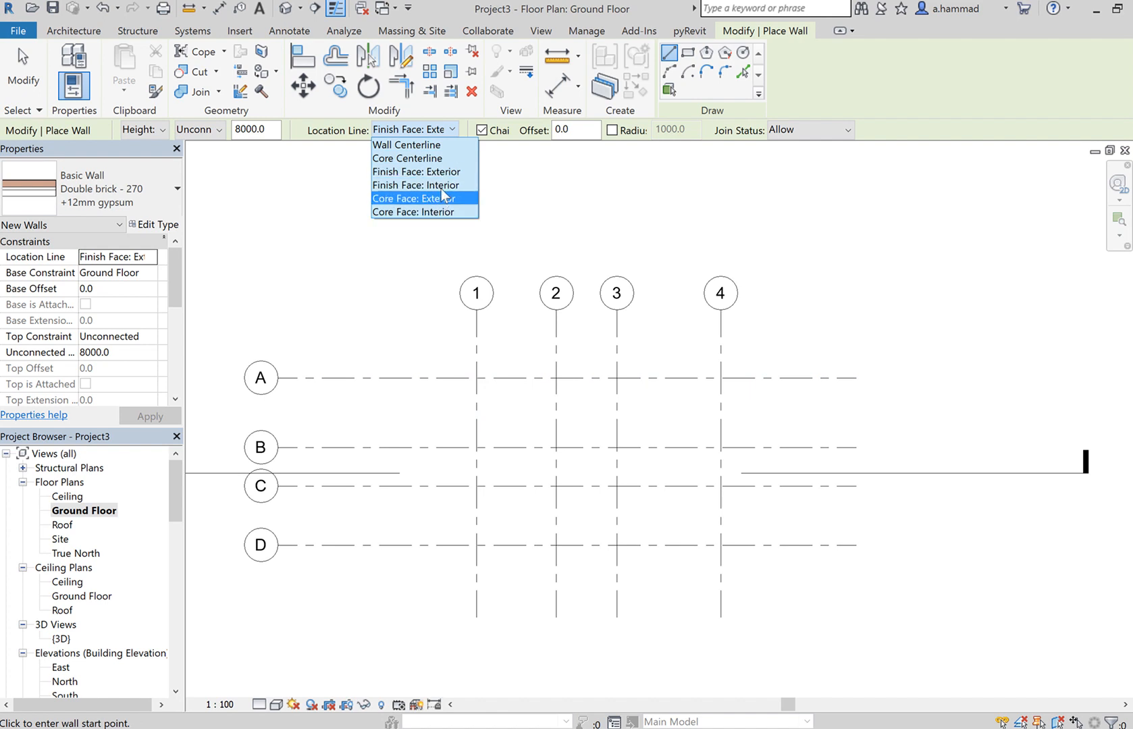
pyautogui.moveTo(425, 173)
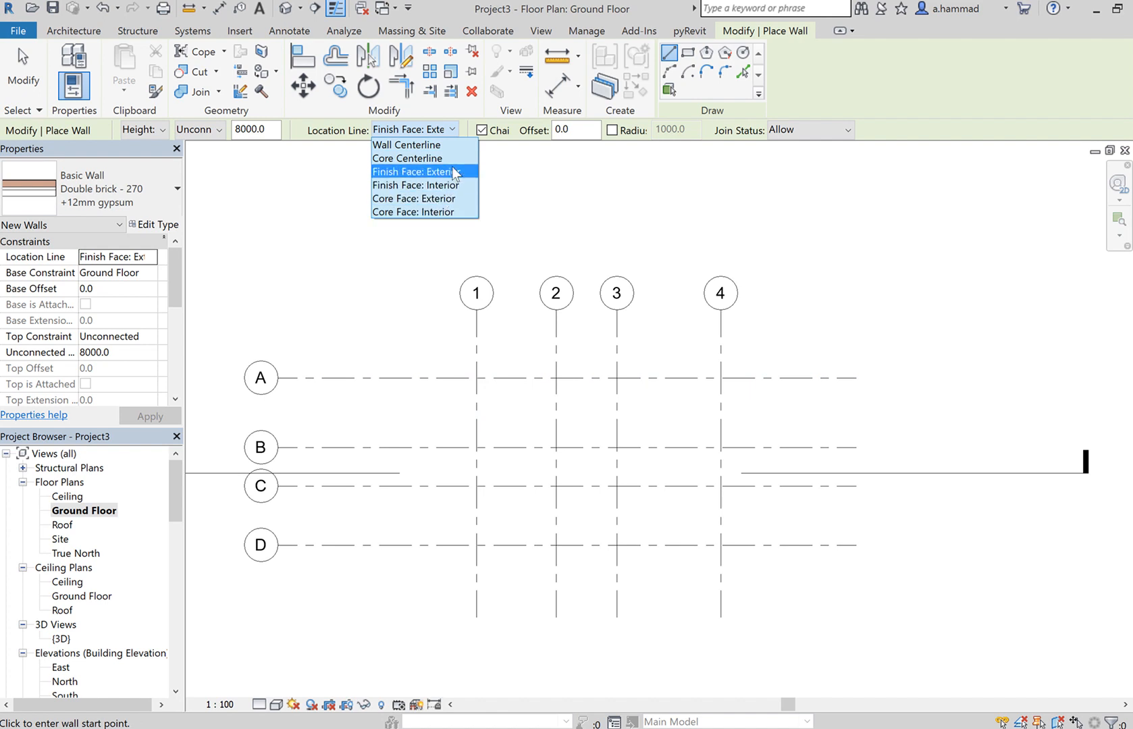
pyautogui.moveTo(409, 144)
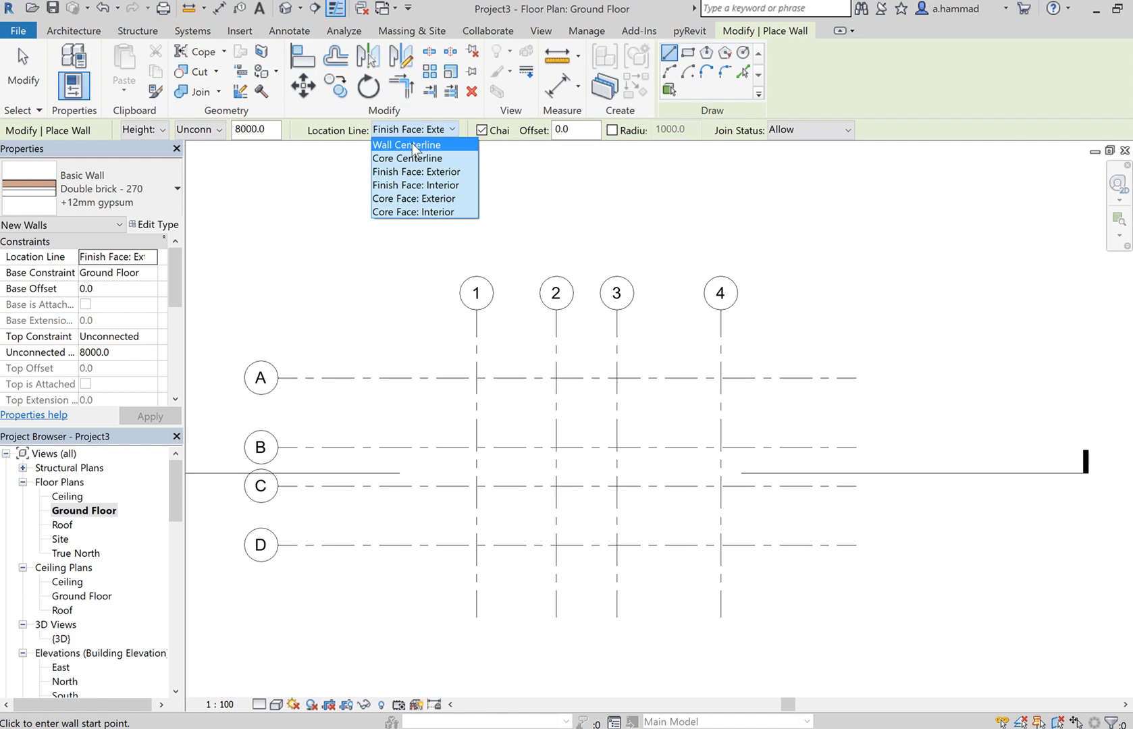
# - Set Location Line to Wall Centerline and pick the wall start at grid 1 and A
pyautogui.click(406, 144)
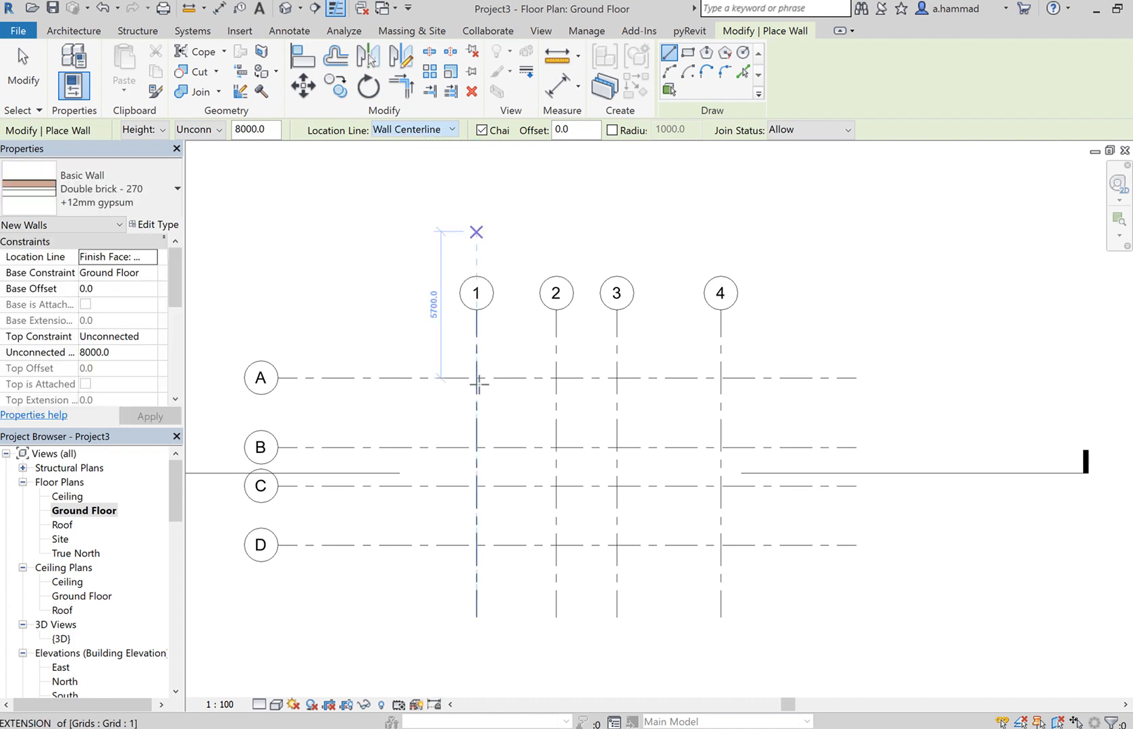
pyautogui.click(477, 380)
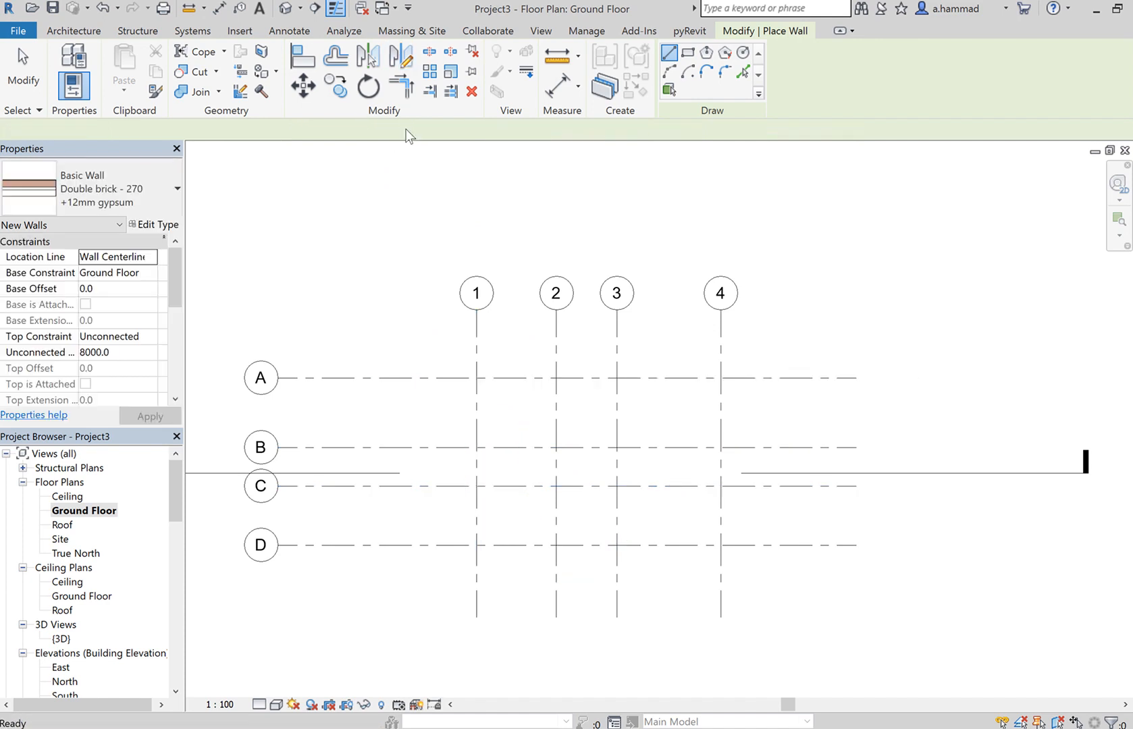
# - Draw the trial wall along grid 1 to C, select it, then undo and reopen Location Line options
pyautogui.click(413, 130)
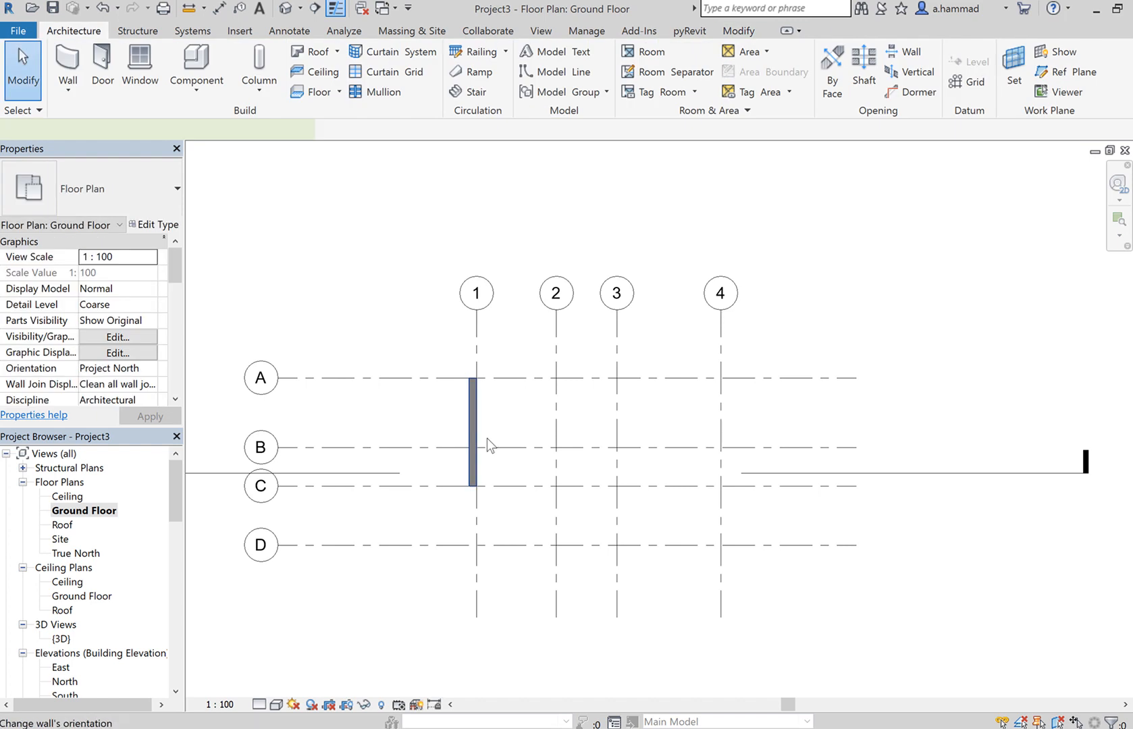
pyautogui.click(475, 427)
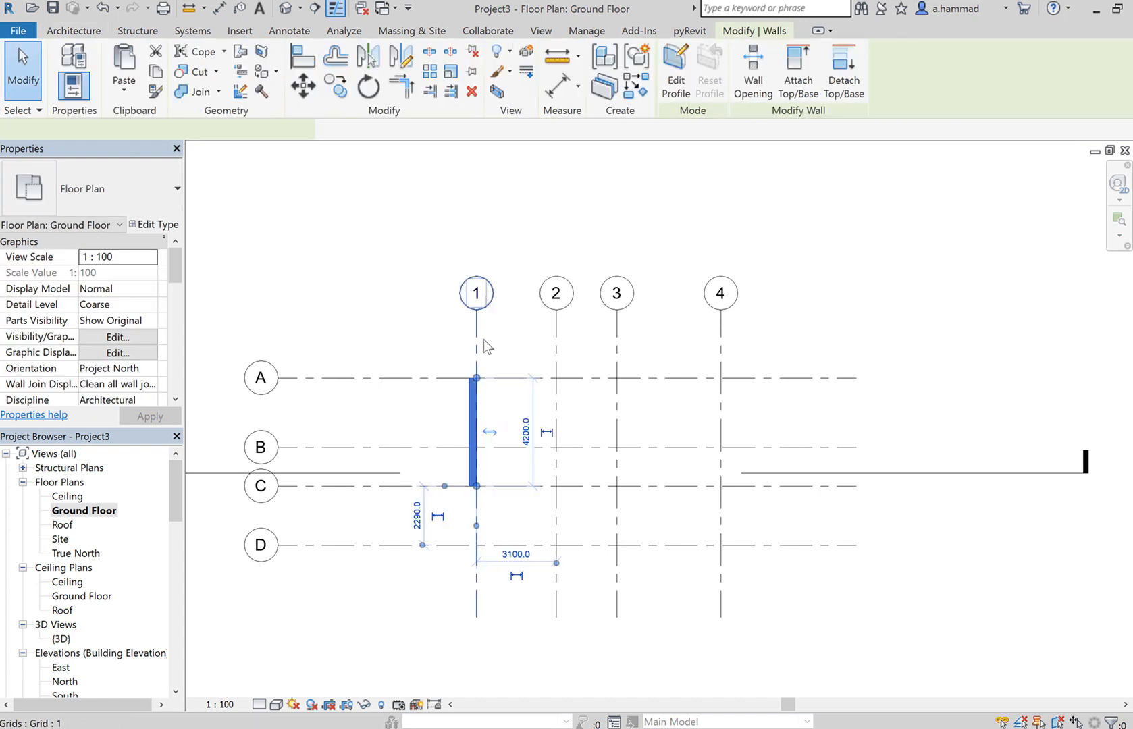
pyautogui.click(475, 430)
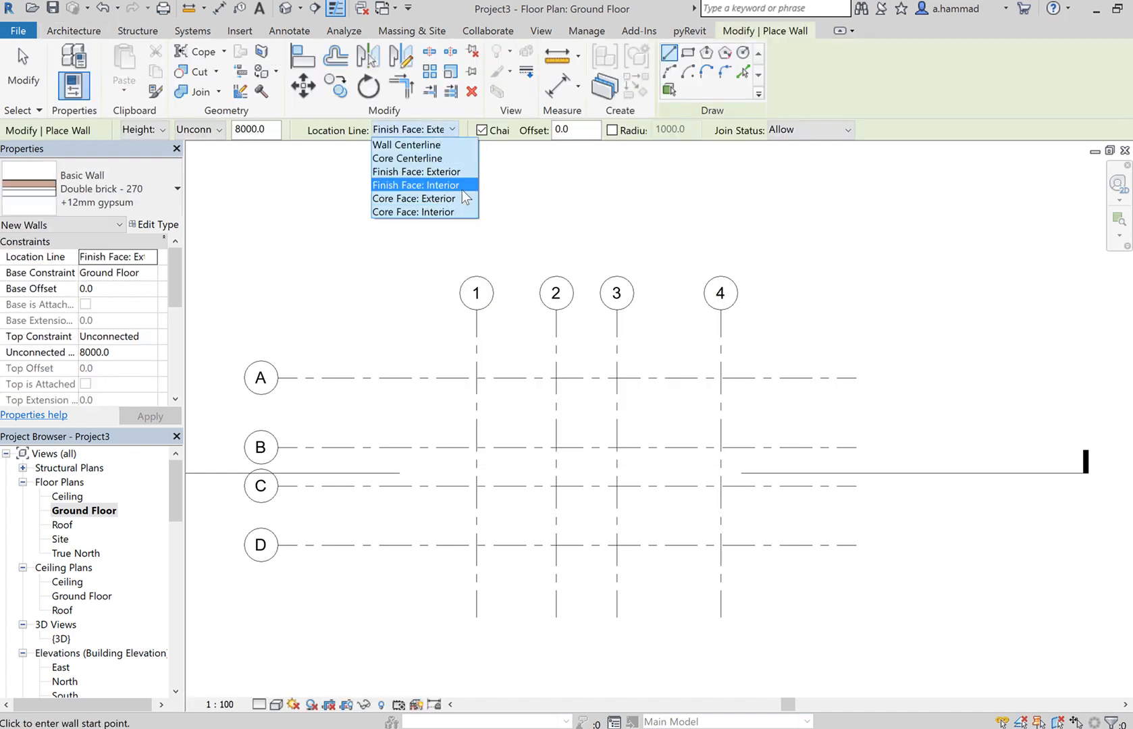
# - Draw the wall from A to C on grid 1 using Finish Face: Interior, then select and deselect it
pyautogui.click(415, 185)
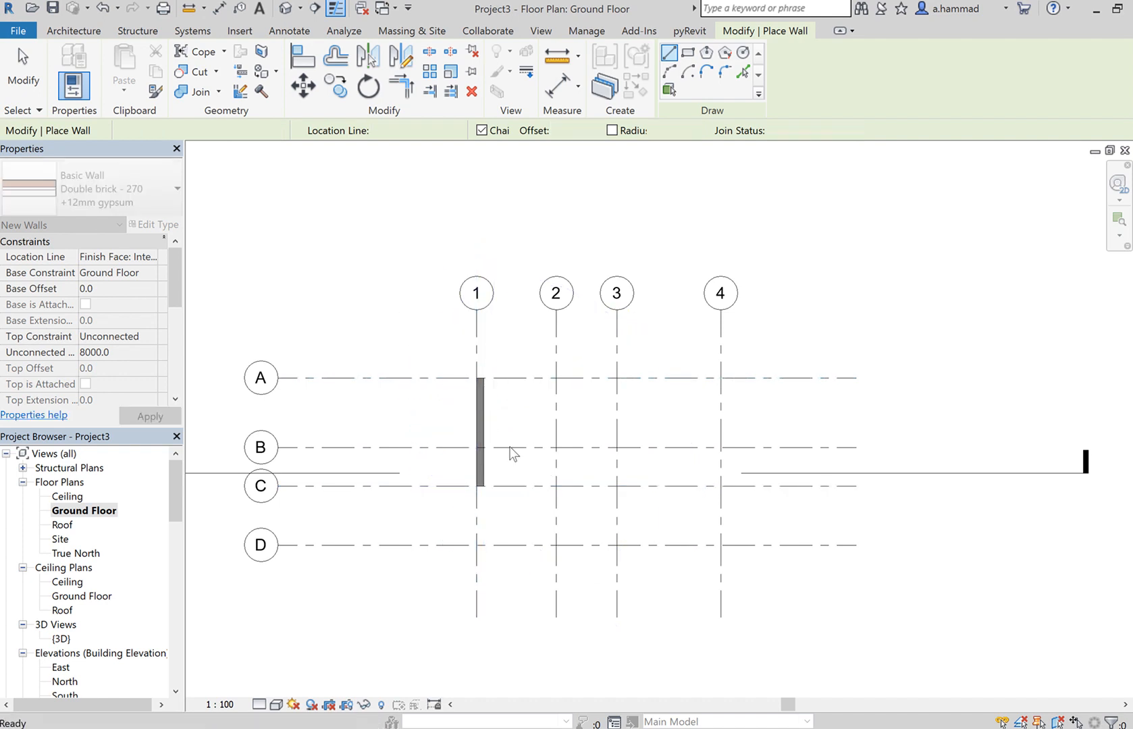
pyautogui.click(477, 430)
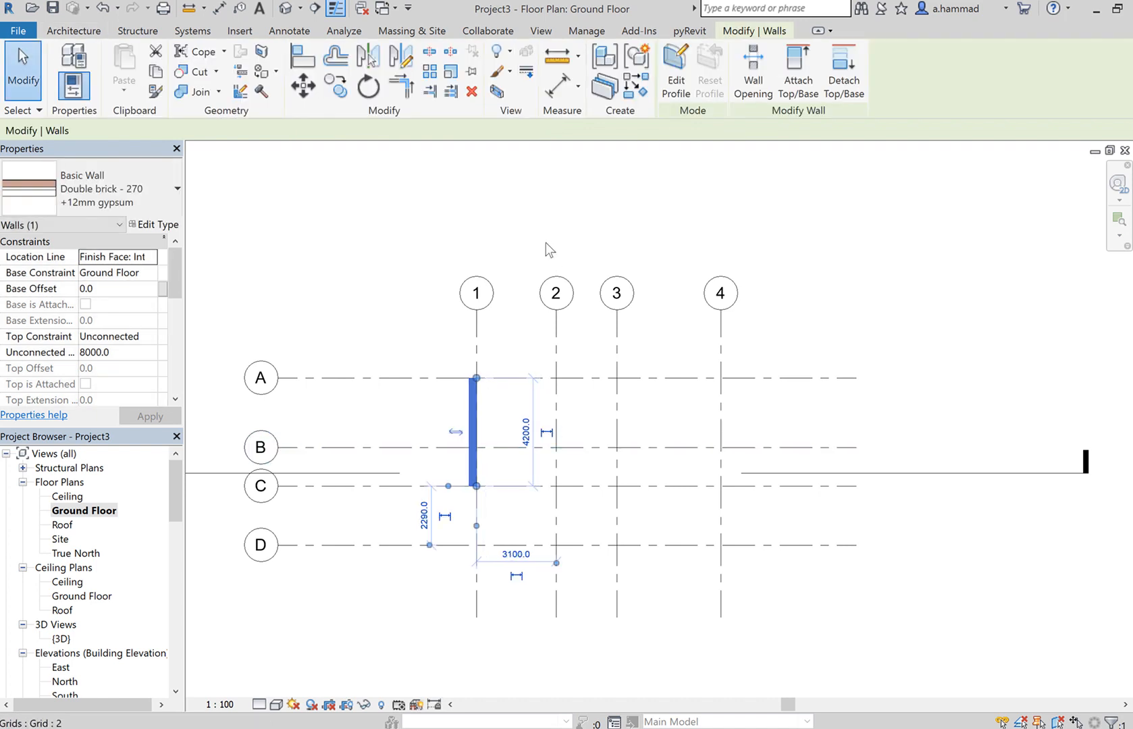
pyautogui.moveTo(430, 324)
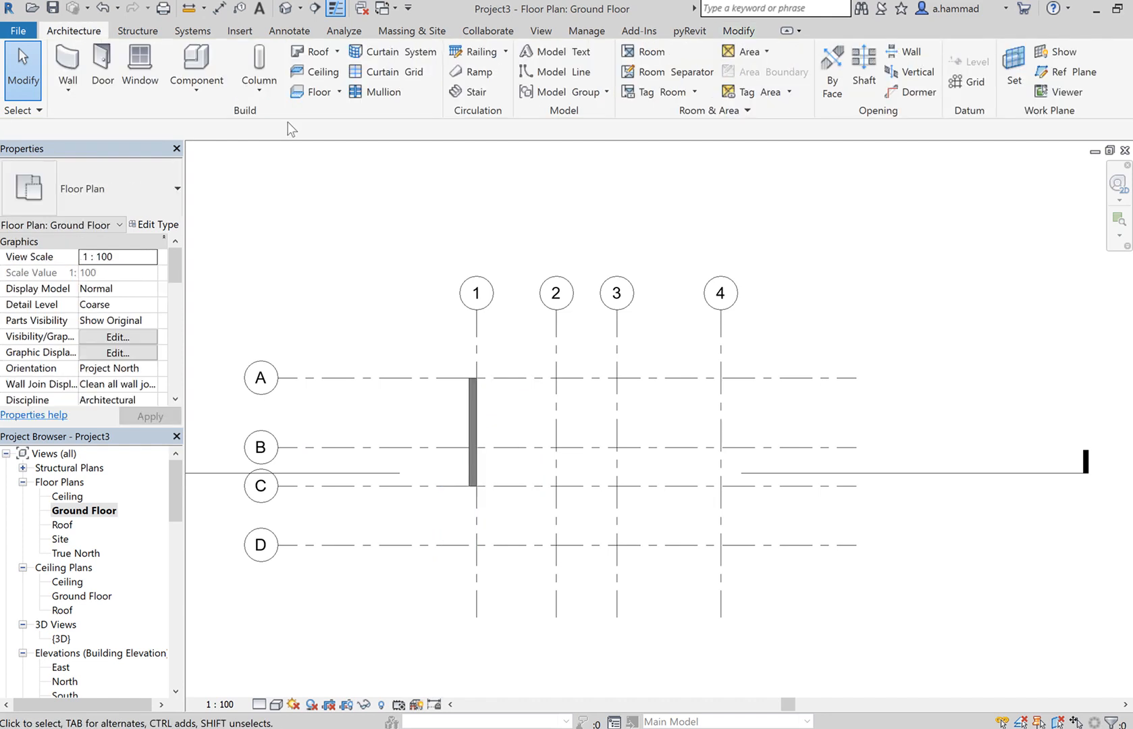
pyautogui.click(472, 420)
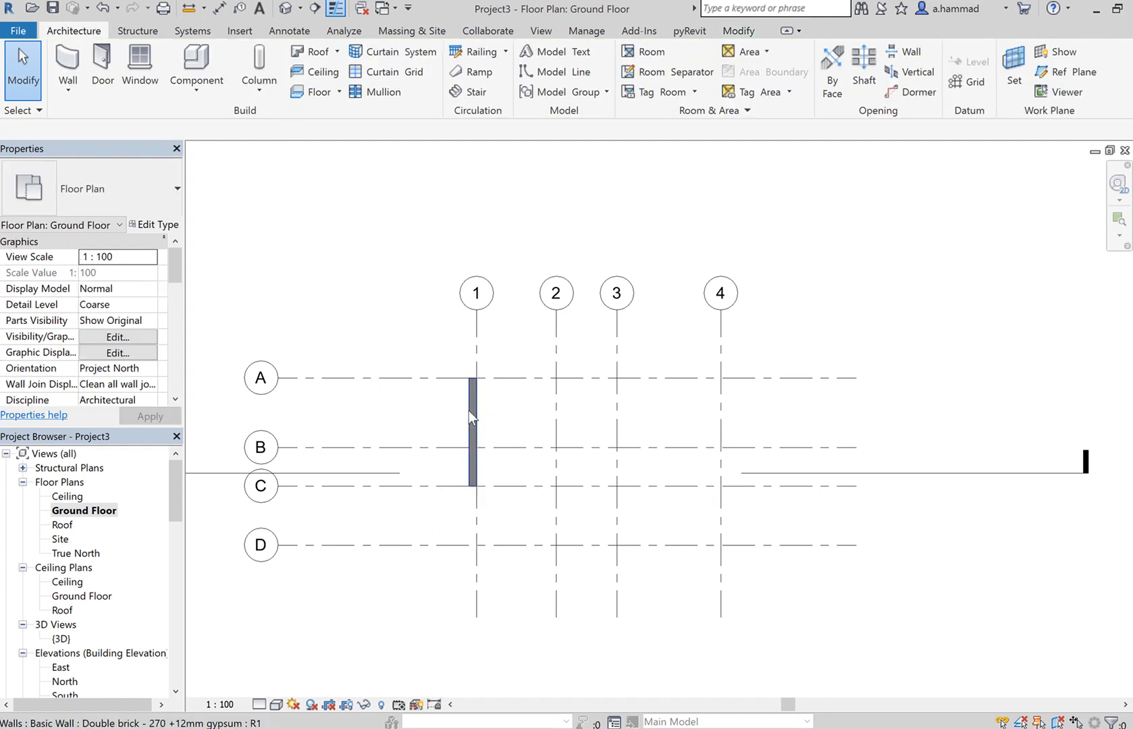
pyautogui.click(473, 427)
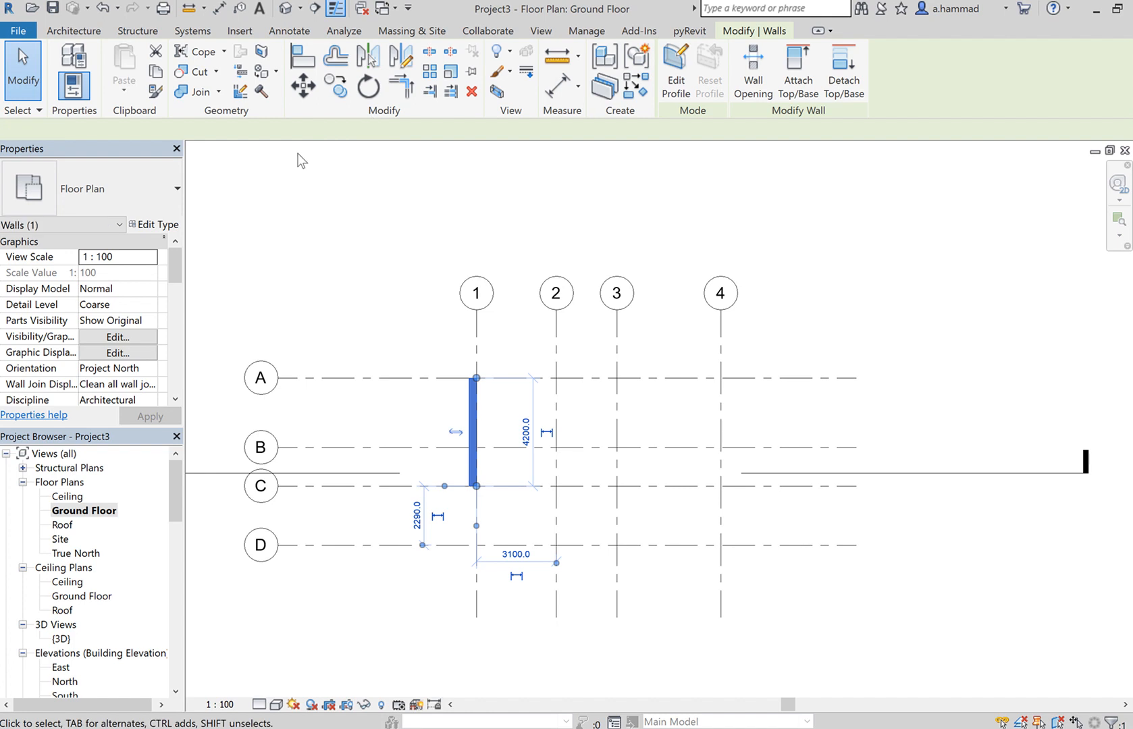
pyautogui.click(73, 30)
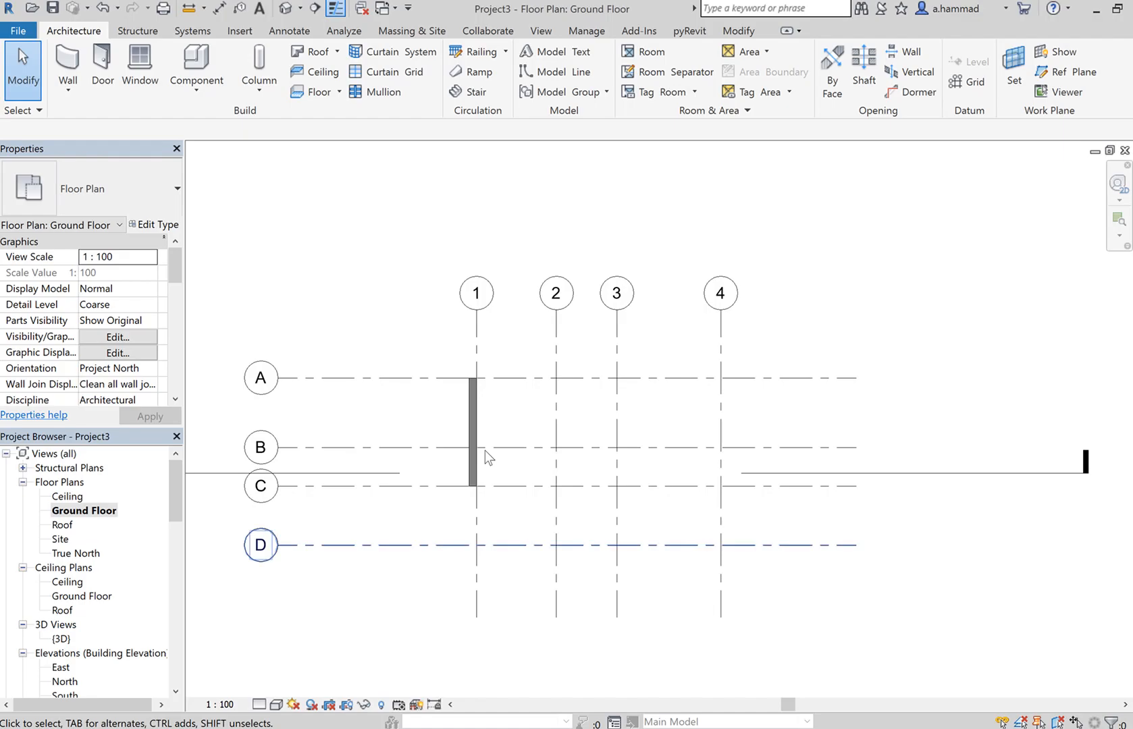
pyautogui.click(474, 434)
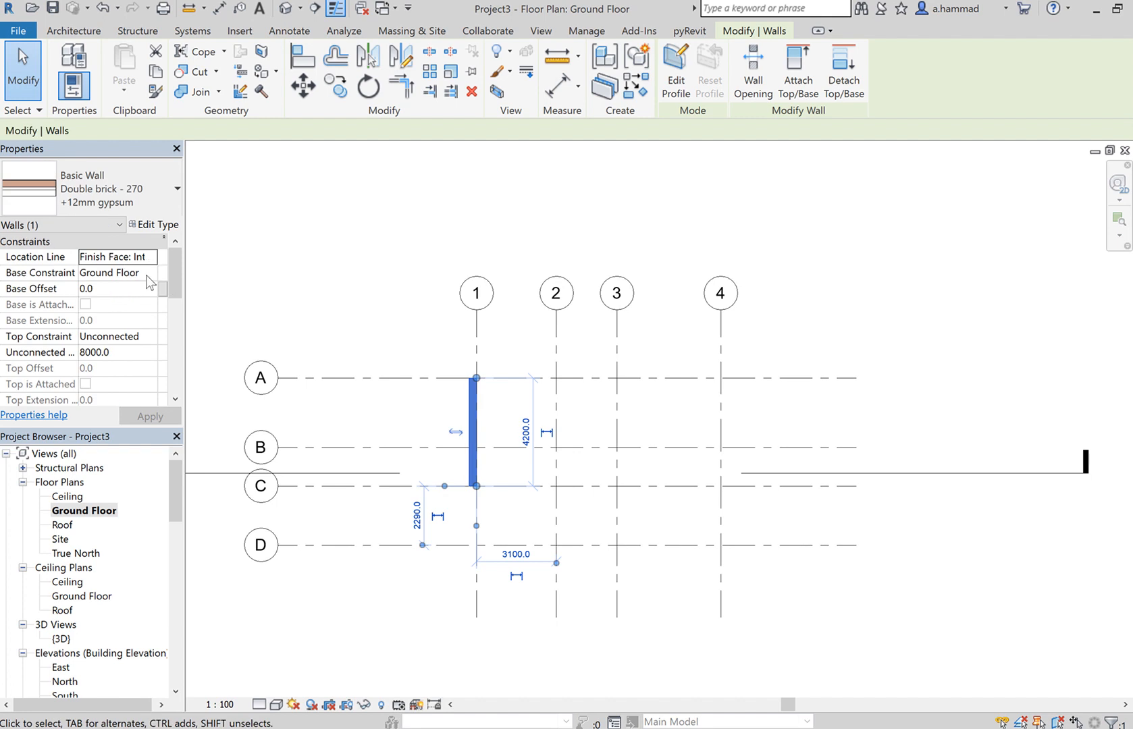
pyautogui.click(151, 272)
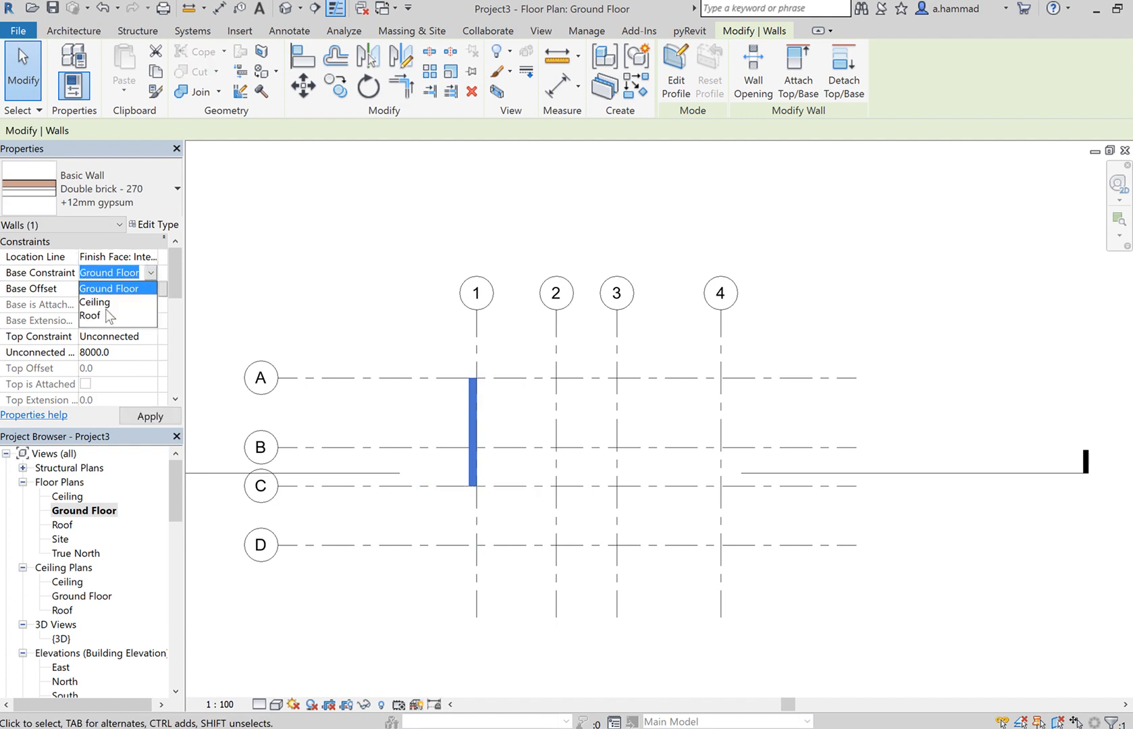
pyautogui.moveTo(138, 300)
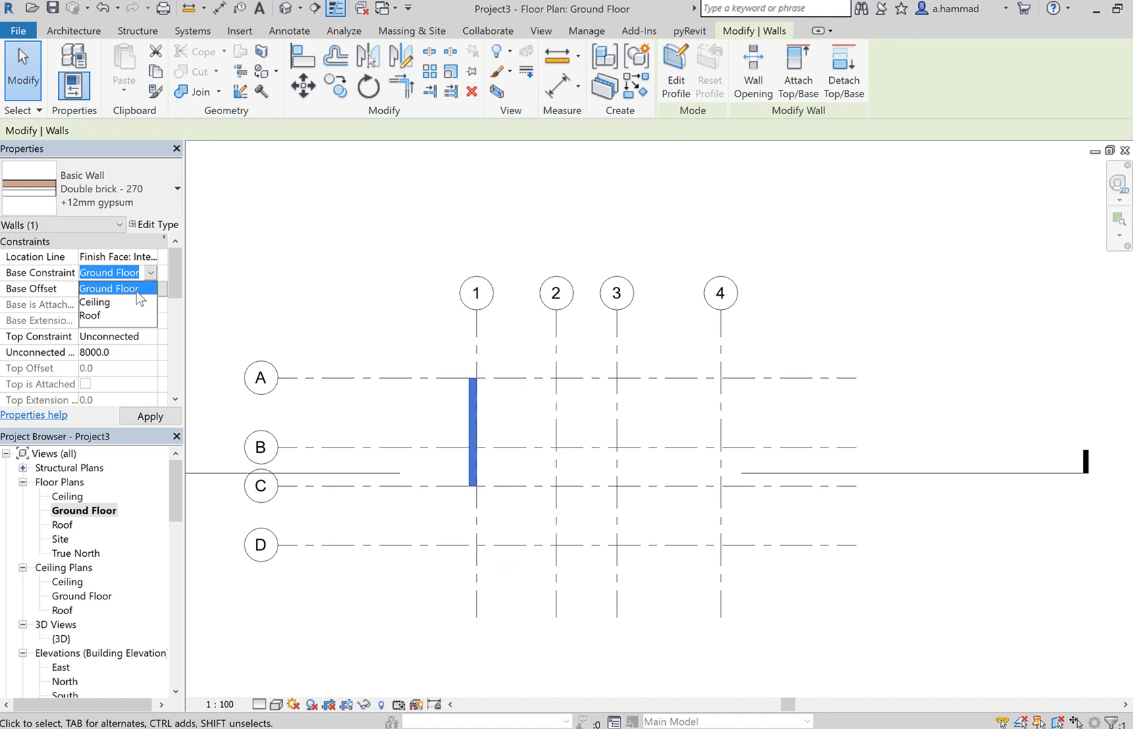
pyautogui.click(109, 289)
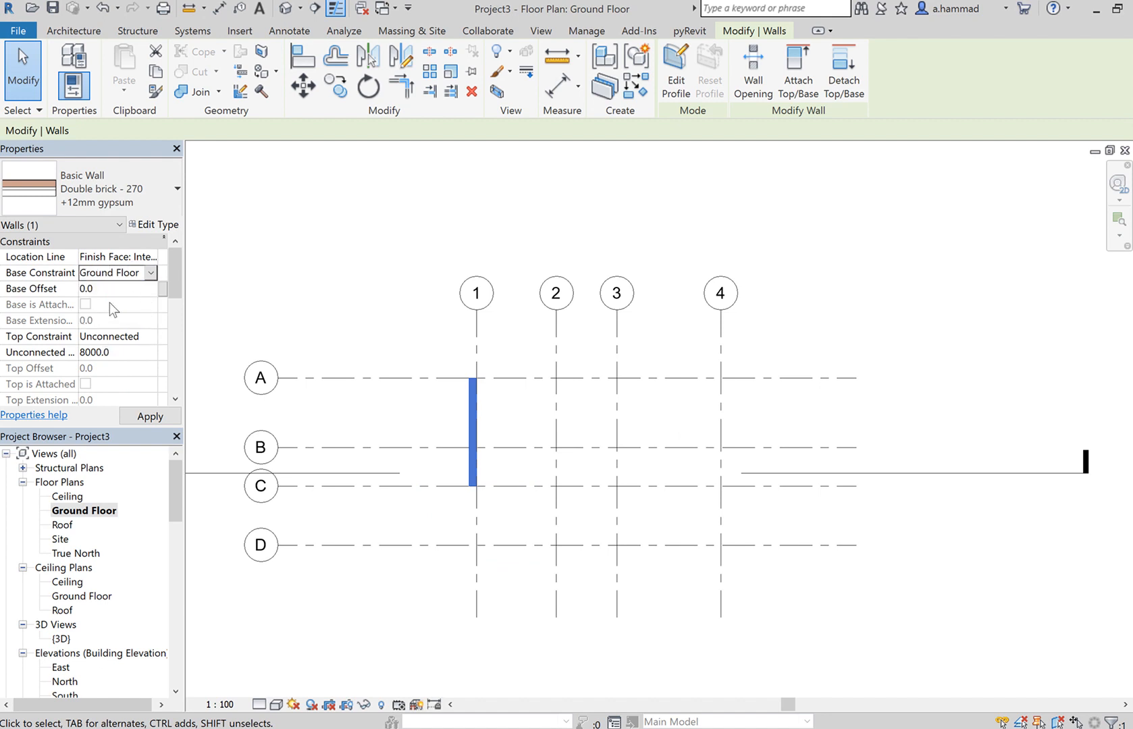
pyautogui.click(115, 289)
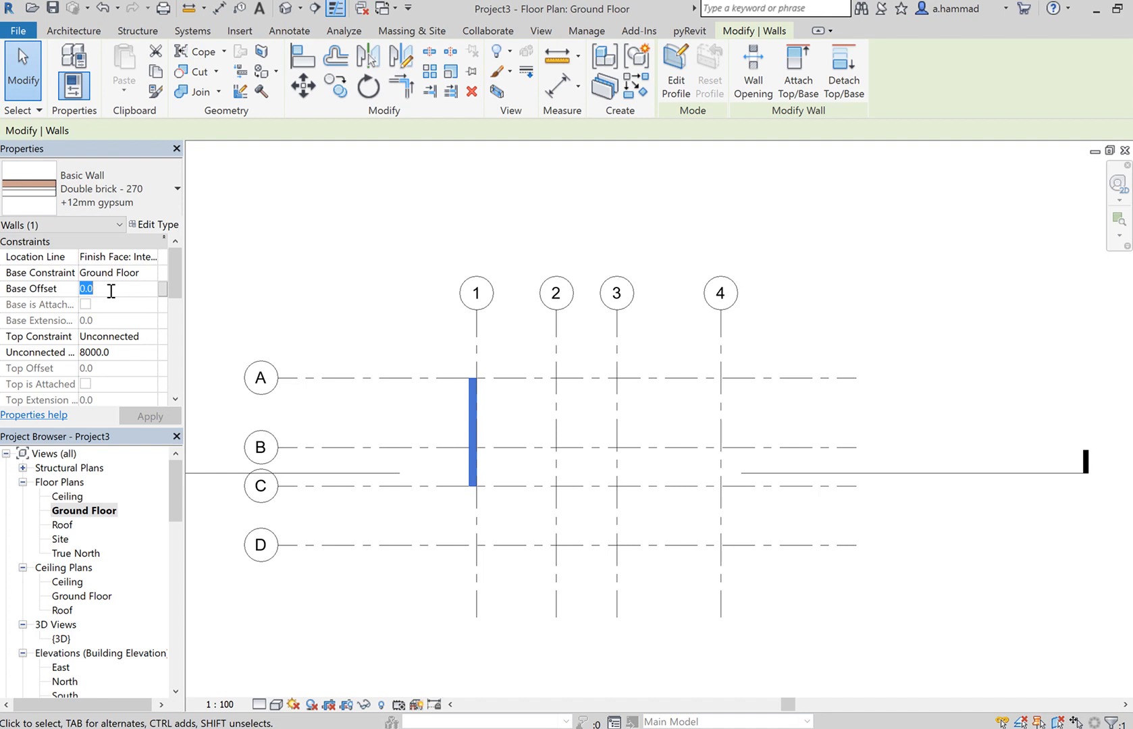
pyautogui.moveTo(126, 280)
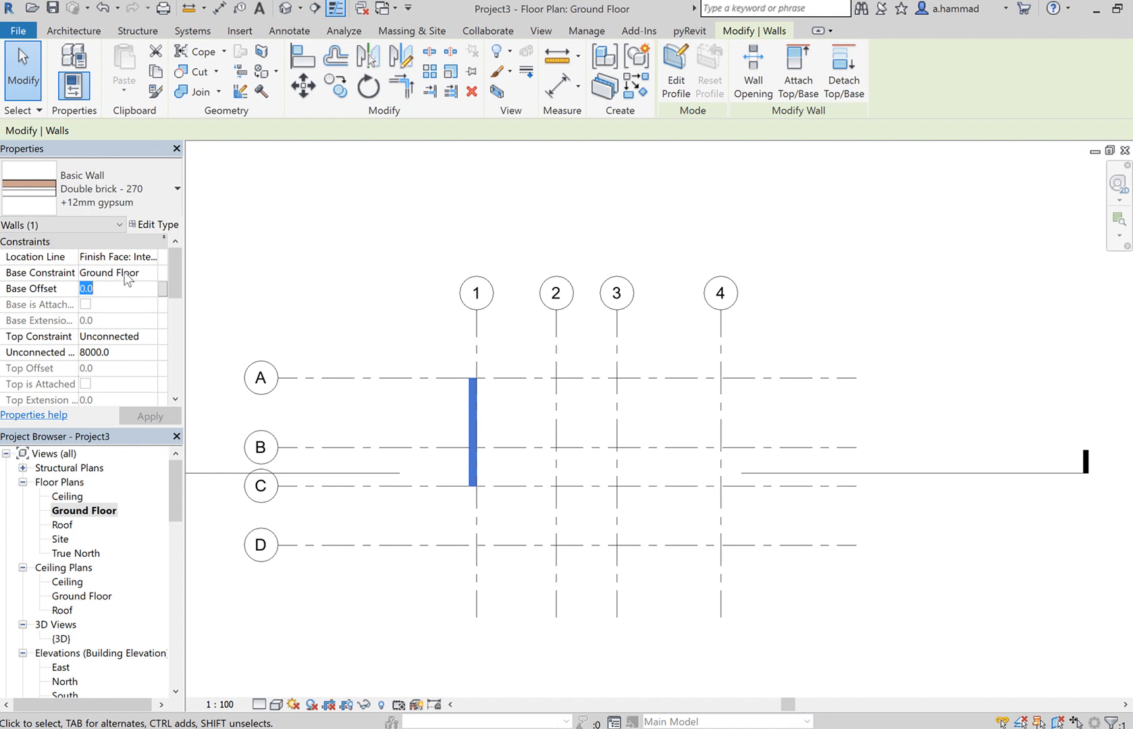
pyautogui.scroll(-3)
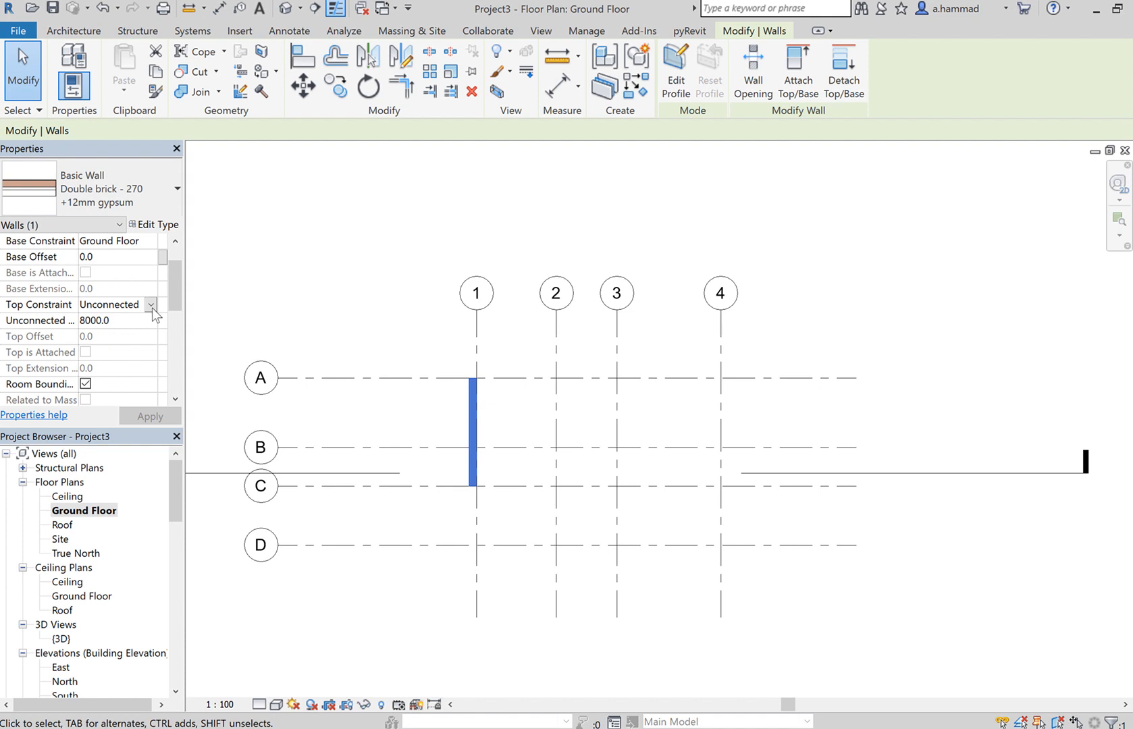
pyautogui.click(150, 305)
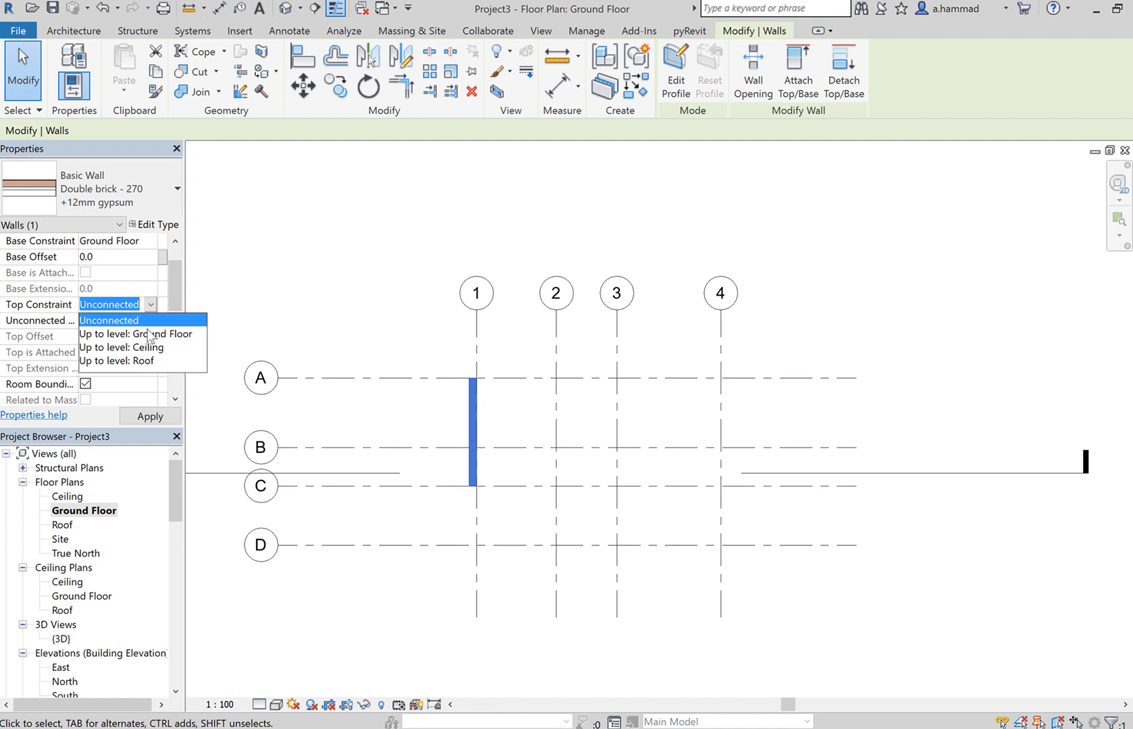
pyautogui.click(109, 320)
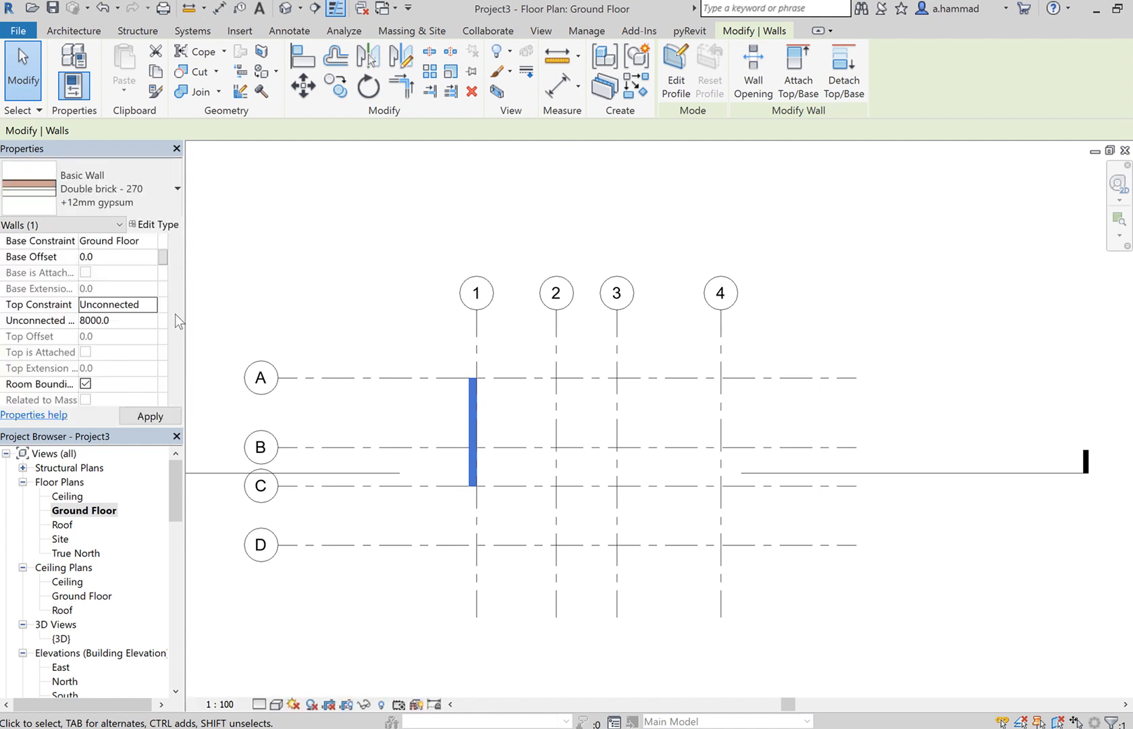
pyautogui.click(476, 426)
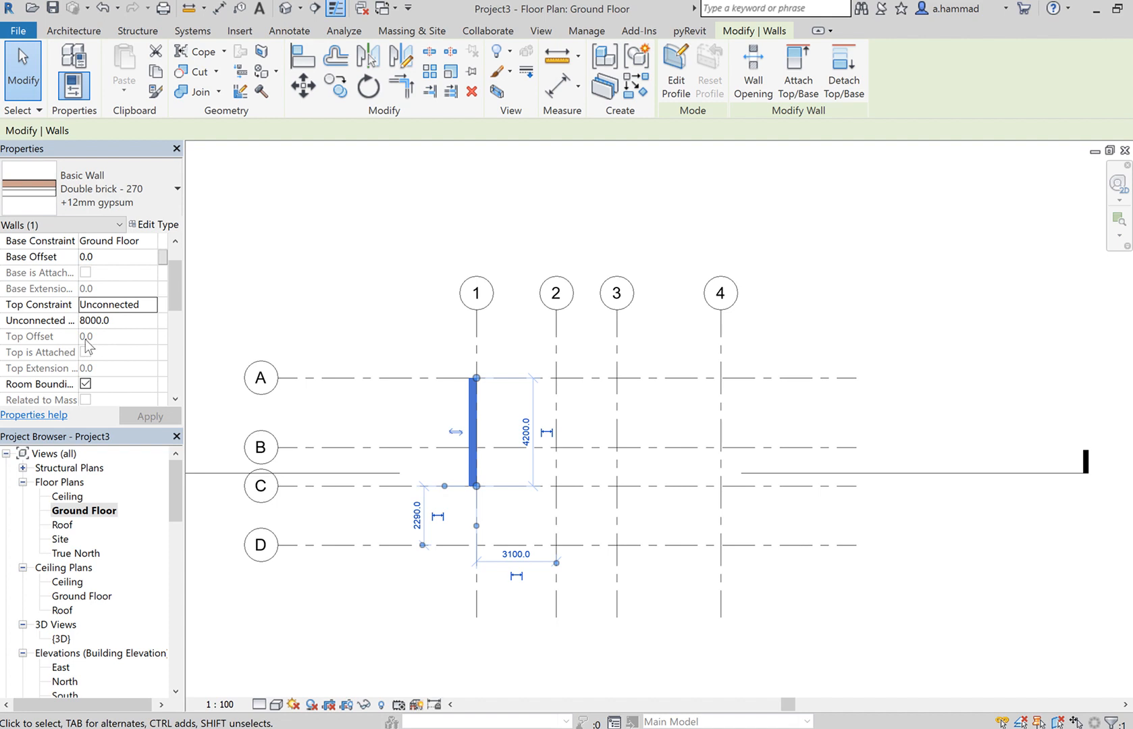
pyautogui.moveTo(89, 345)
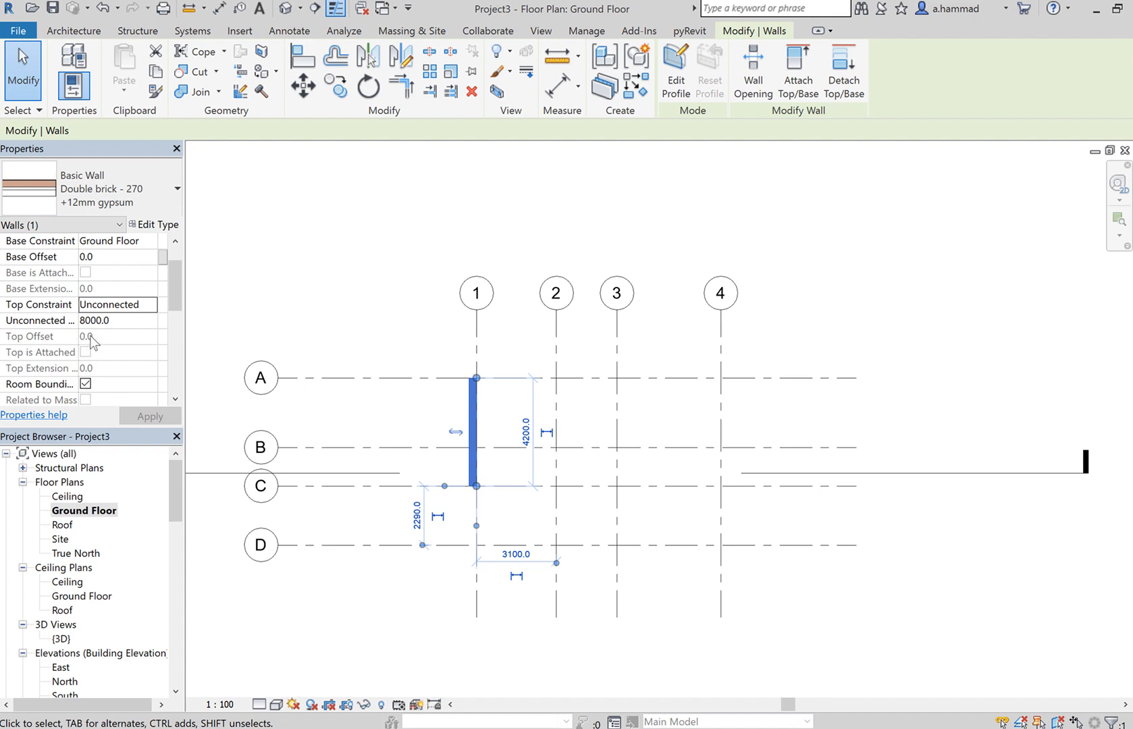
pyautogui.scroll(-3)
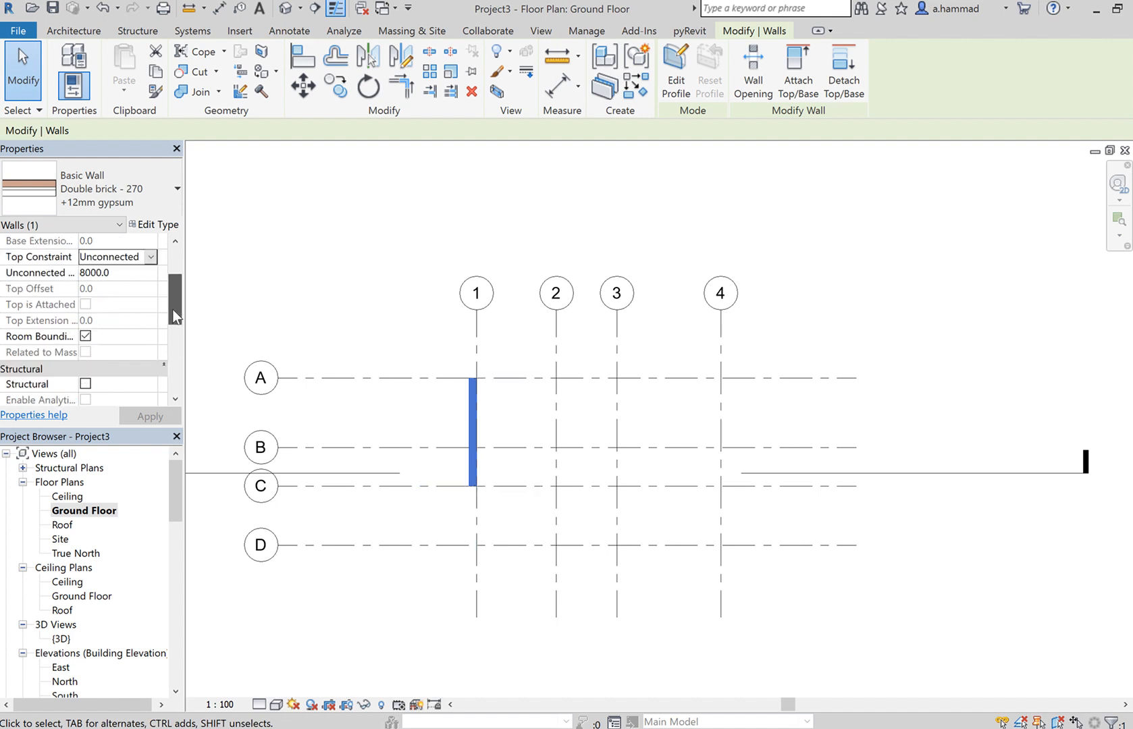